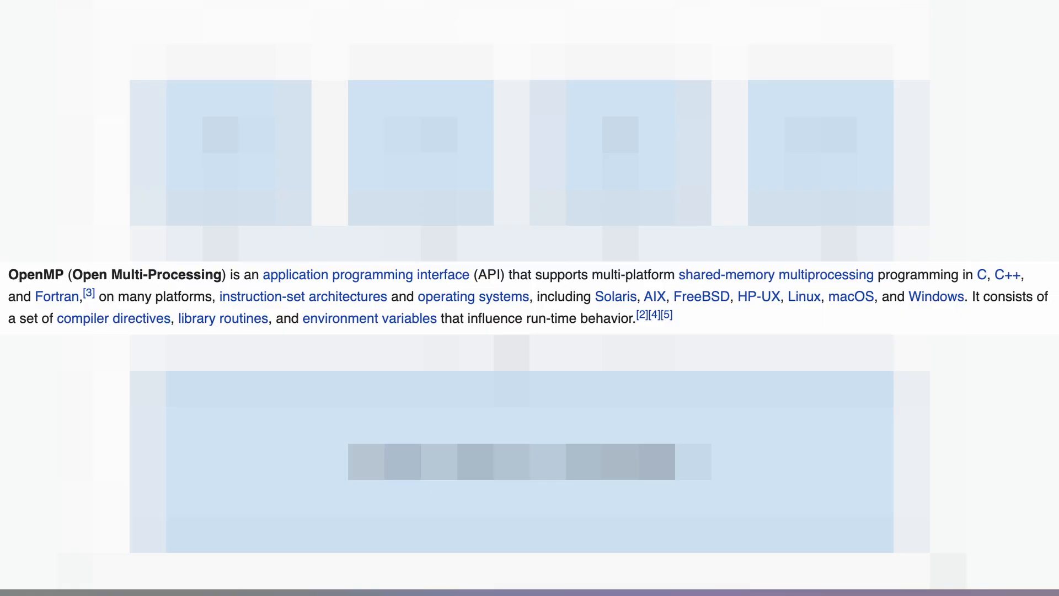
# Copy the repository's SSH clone address, clone it, and cd into mnist-from-scratch/
pyautogui.scroll(-3)
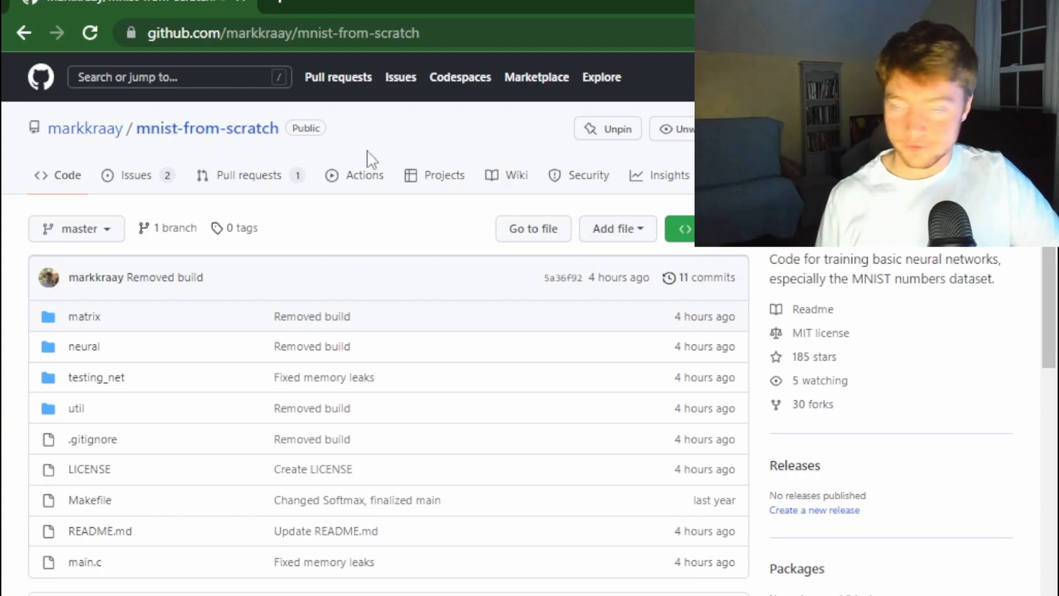
pyautogui.moveTo(682, 244)
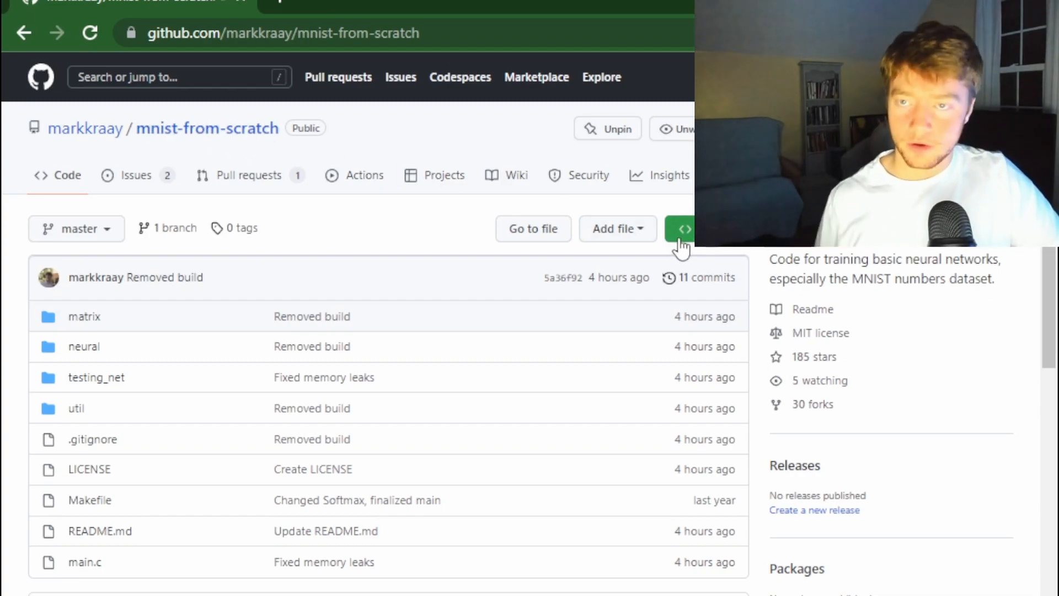
pyautogui.click(684, 229)
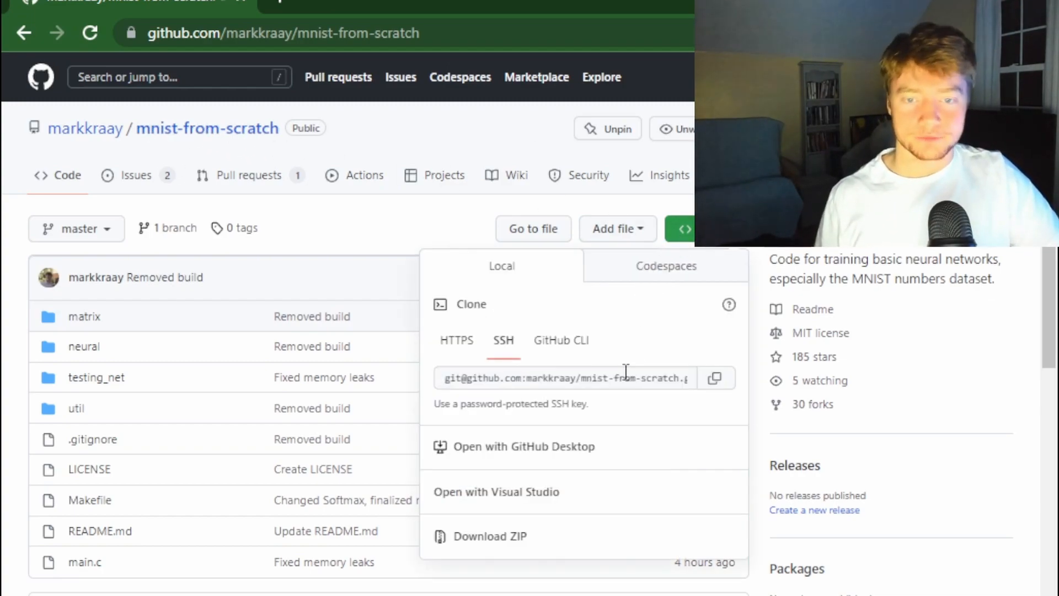
pyautogui.press('Alt+Tab')
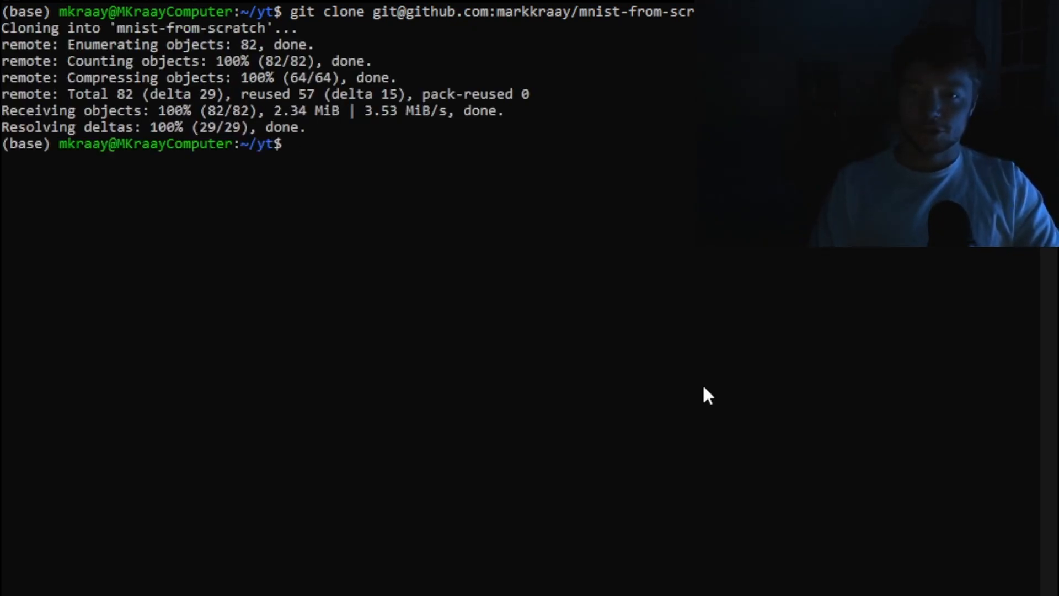
pyautogui.write('cd mnist-from-scratch/')
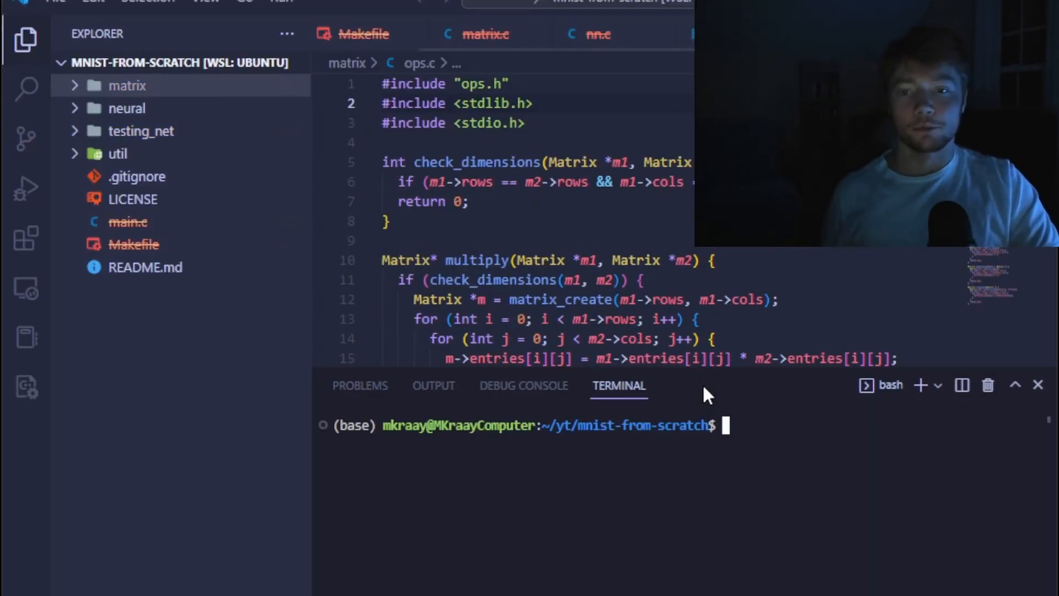
# Add -fopenmp to the Makefile's CFLAGS line and review the rest of the file
pyautogui.scroll(-3)
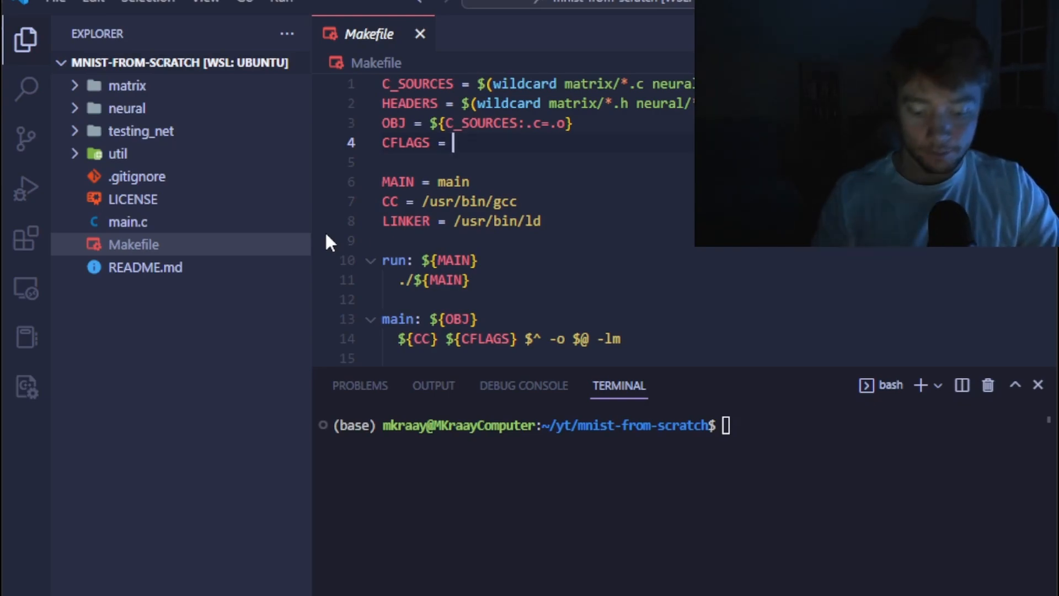
pyautogui.write('-')
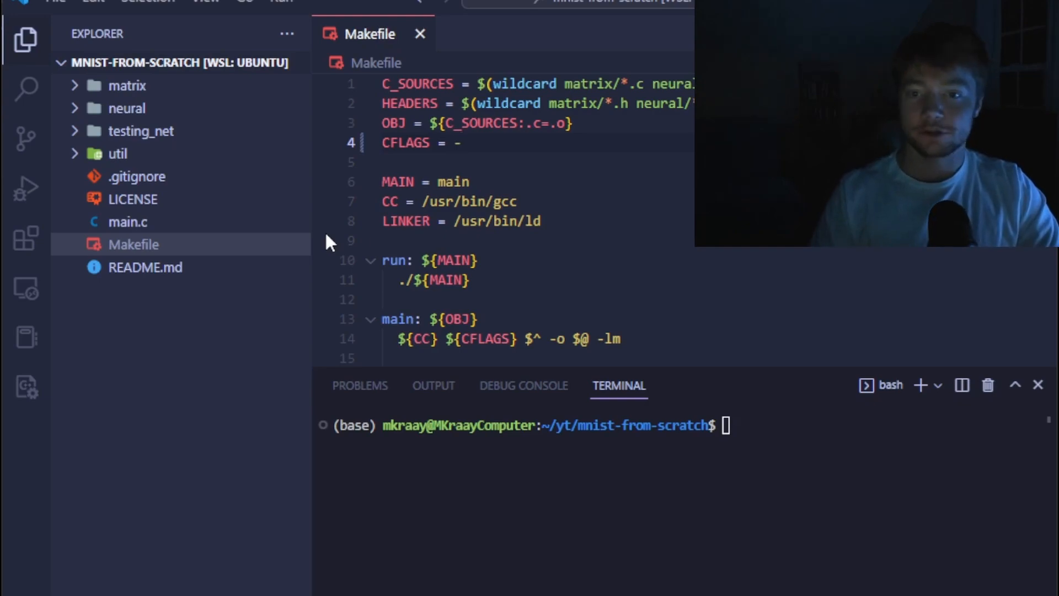
pyautogui.write('fopen')
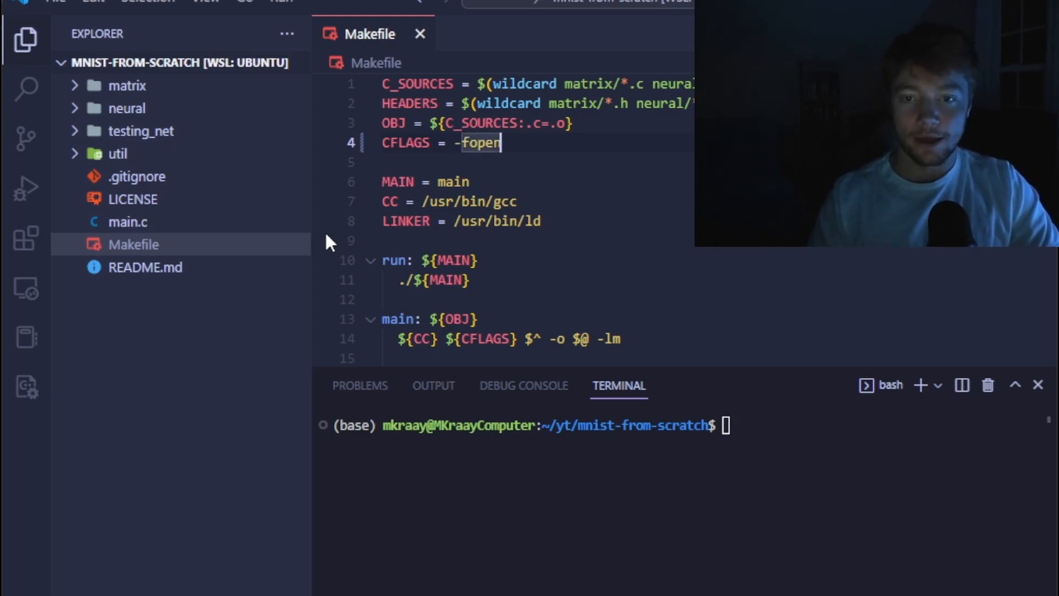
pyautogui.write('mp')
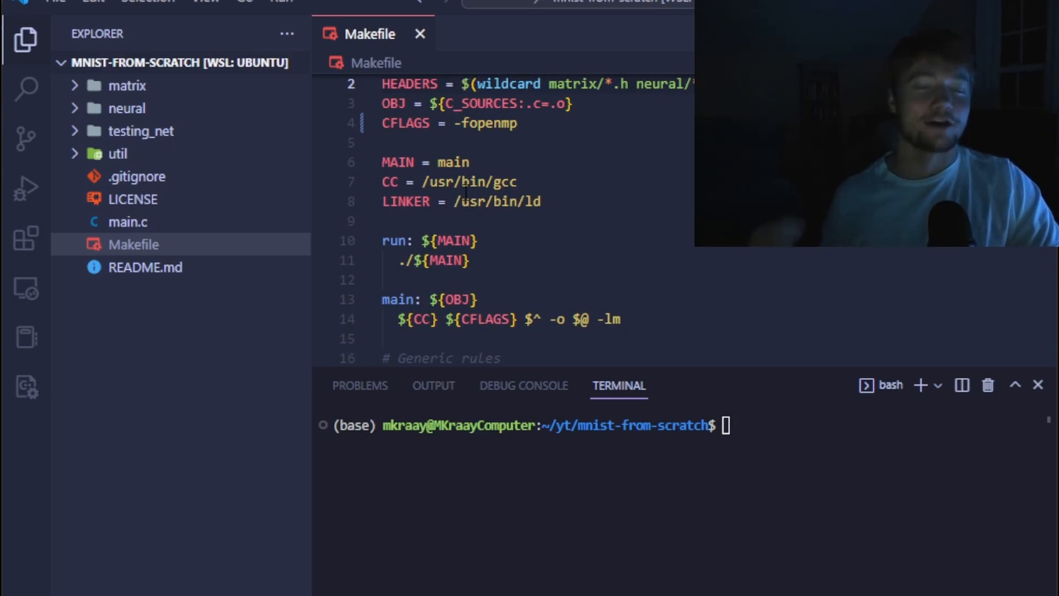
pyautogui.scroll(-3)
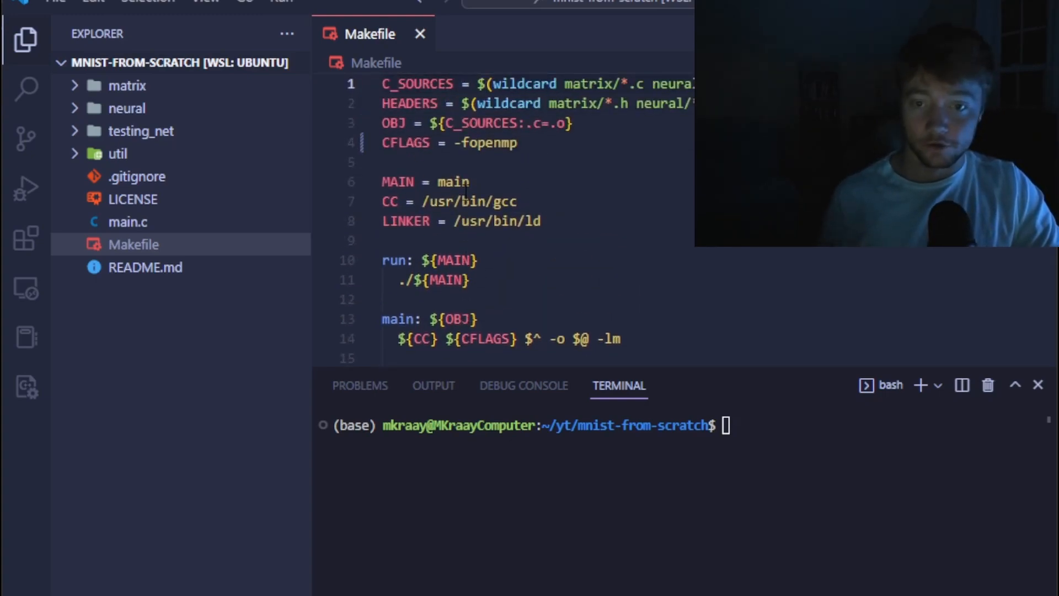
pyautogui.scroll(-3)
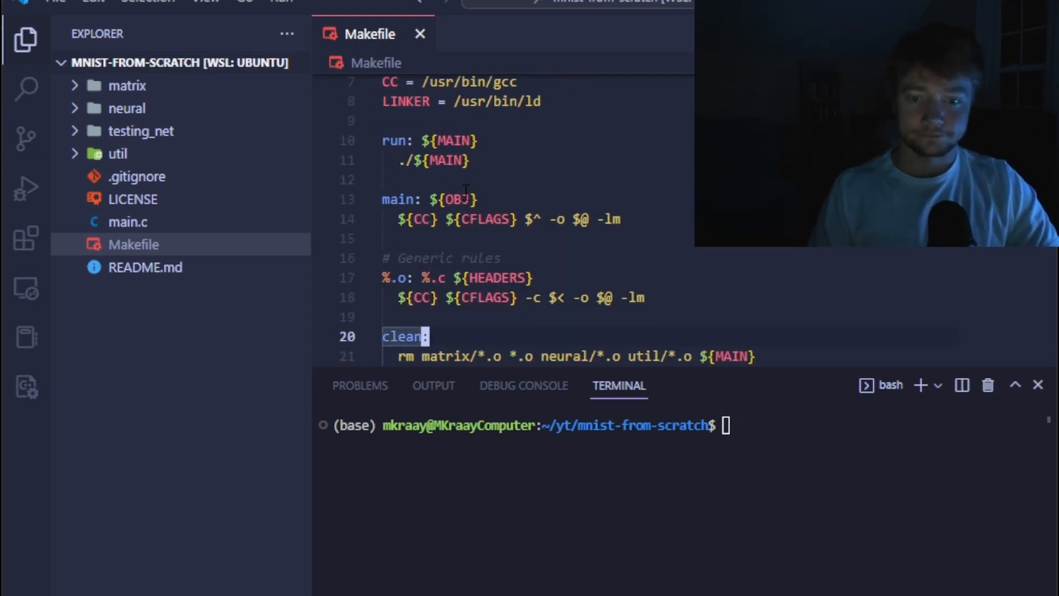
pyautogui.scroll(-3)
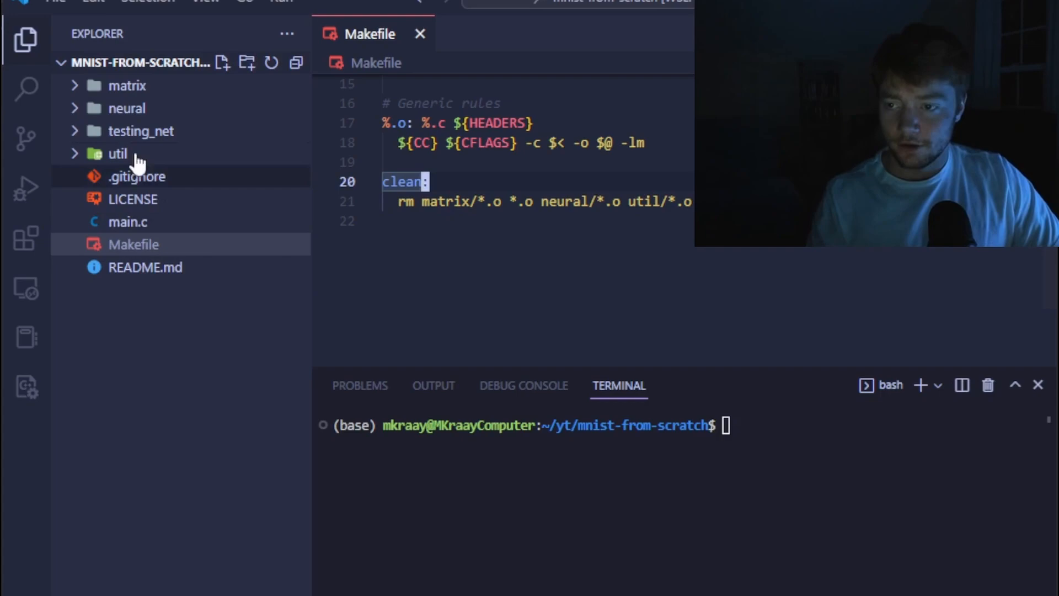
pyautogui.moveTo(188, 150)
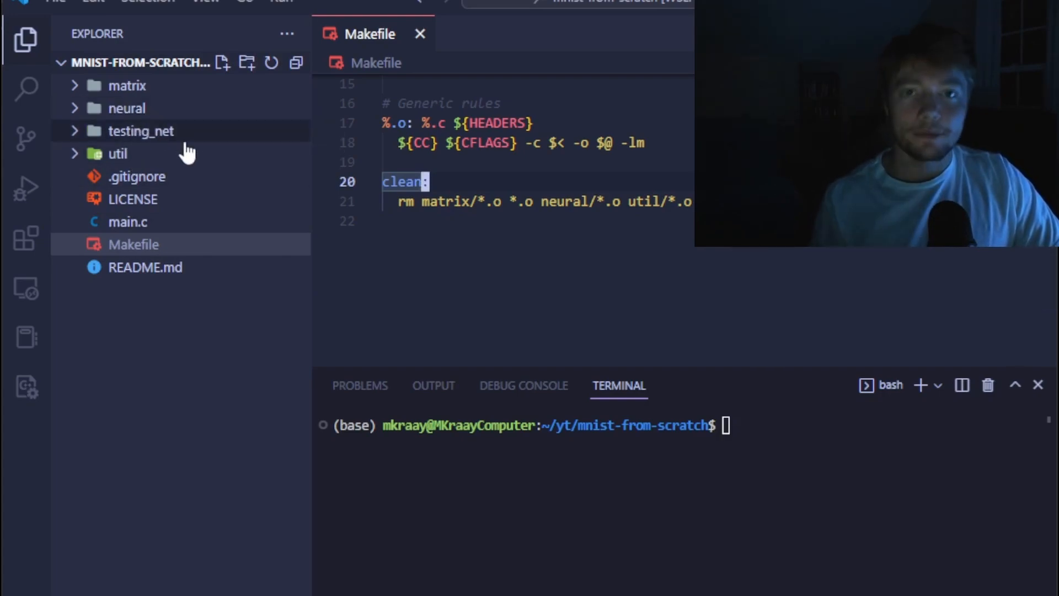
pyautogui.moveTo(180, 185)
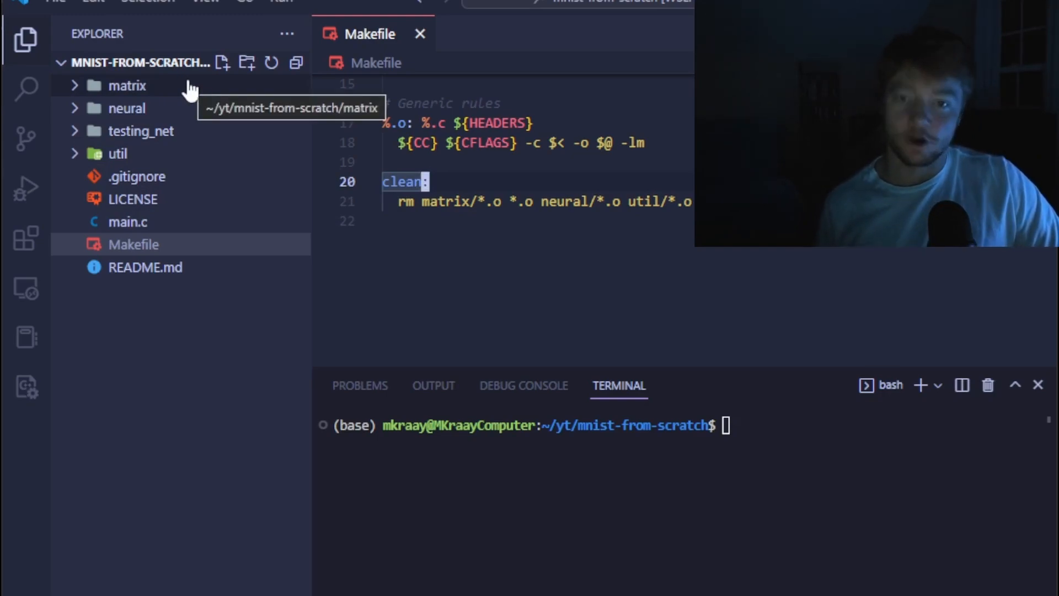
# Expand the matrix folder and open matrix.c, then ops.c with its multiply function
pyautogui.click(126, 85)
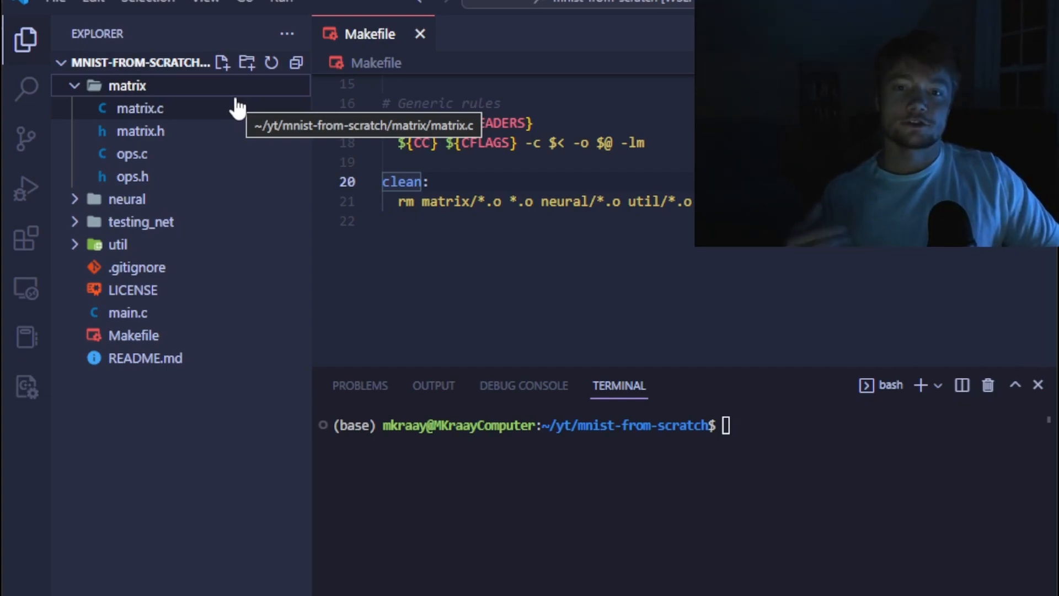
pyautogui.click(139, 109)
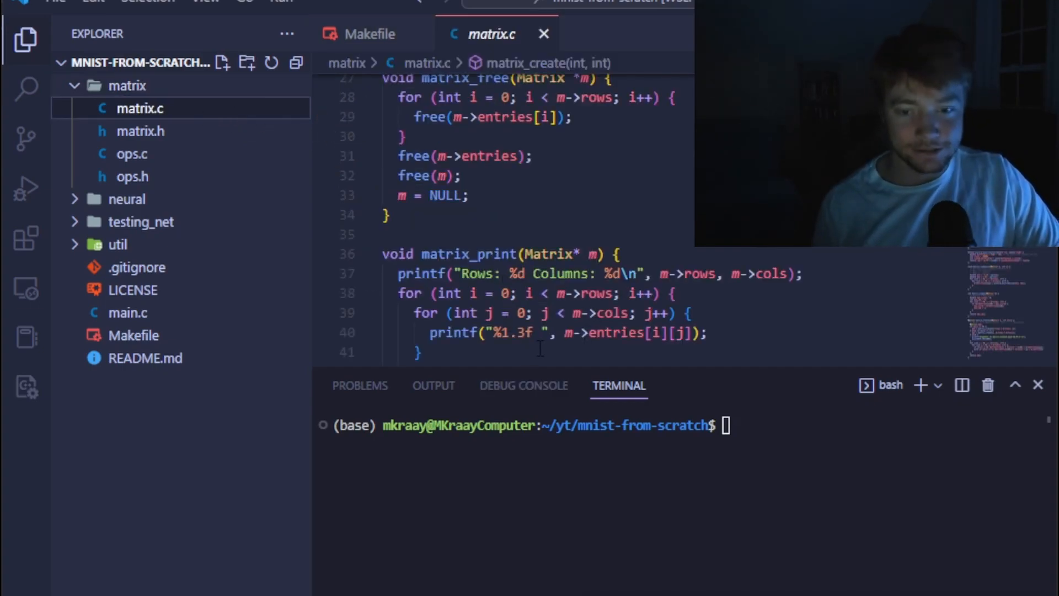
pyautogui.moveTo(481, 367)
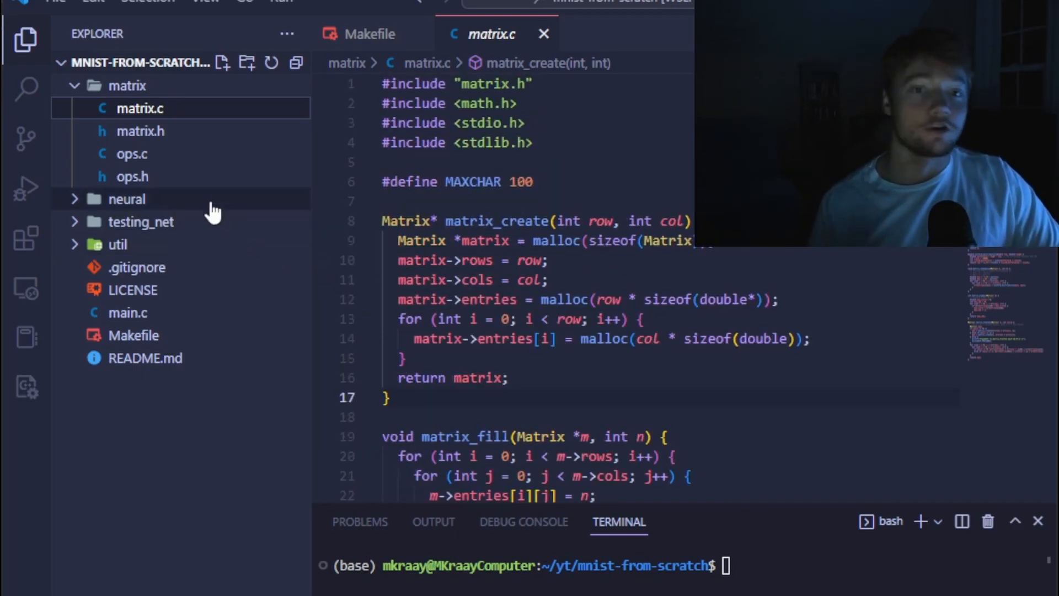
pyautogui.click(131, 153)
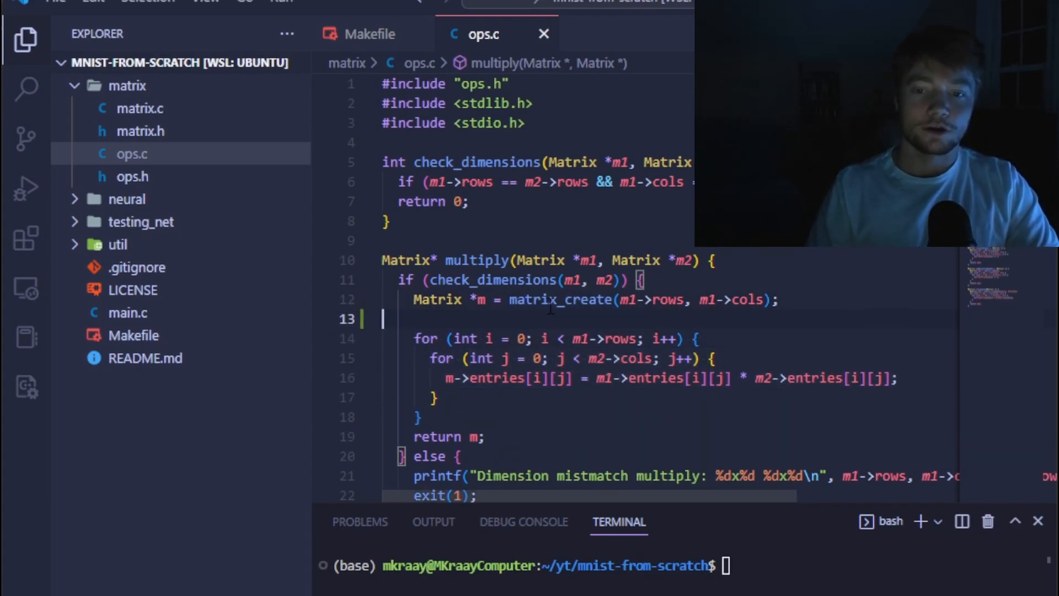
# Write # pragma omp parallel for collapse(2) above multiply's nested loops
pyautogui.write('# p')
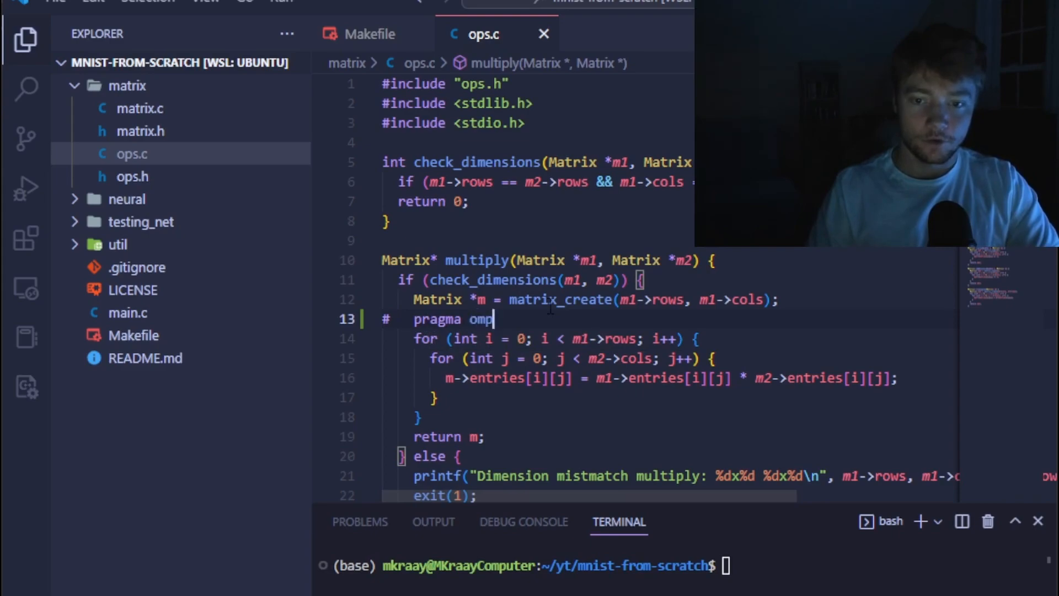
pyautogui.write('para')
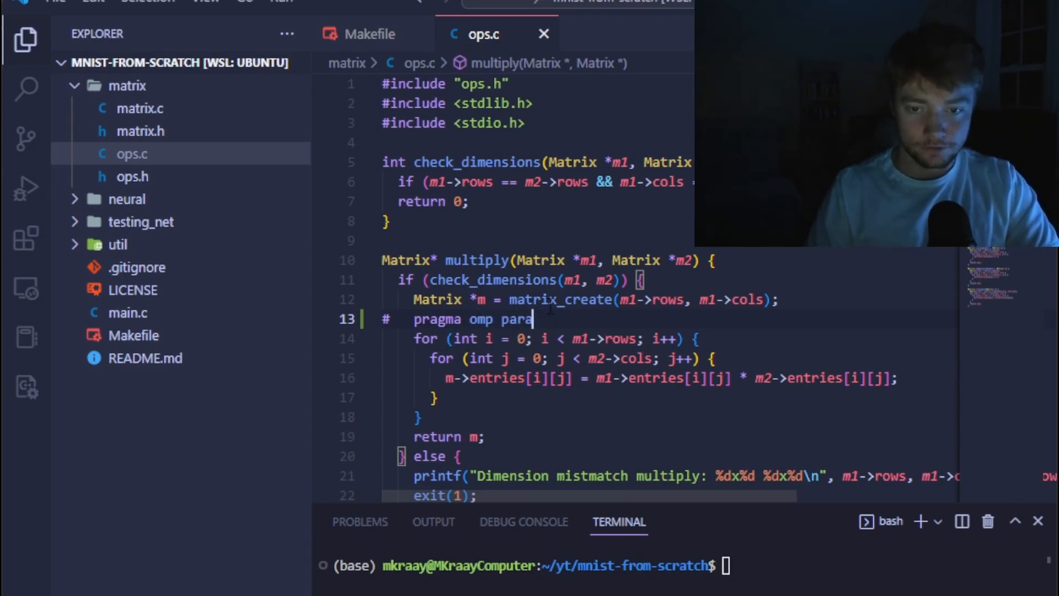
pyautogui.write('llel for')
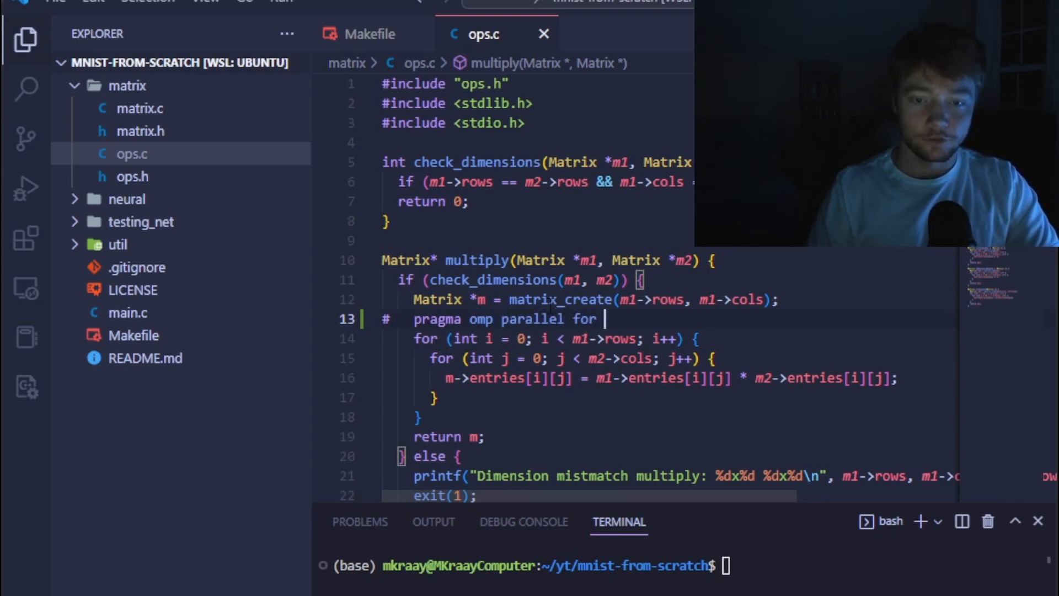
pyautogui.write('collap')
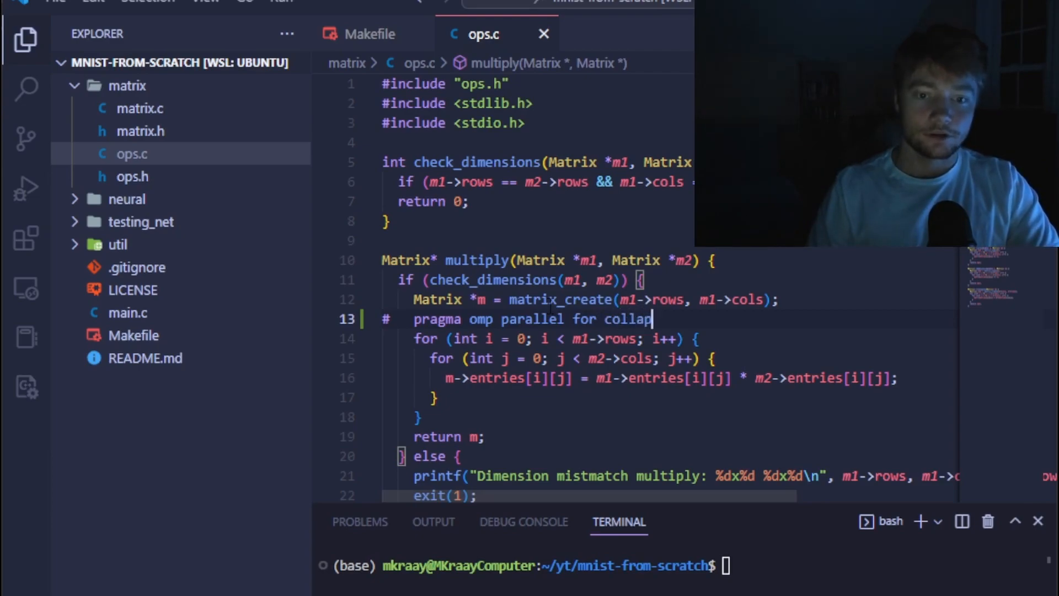
pyautogui.write('(2)')
pyautogui.click(536, 141)
pyautogui.write('#')
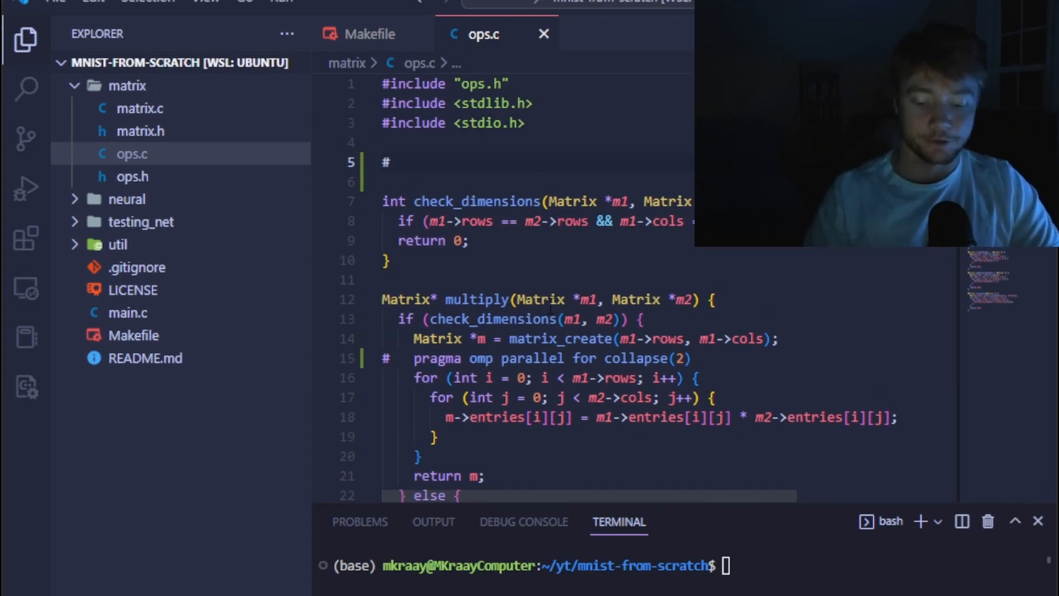
# Define MAX_THREADS as 1 at the top of ops.c
pyautogui.write('define')
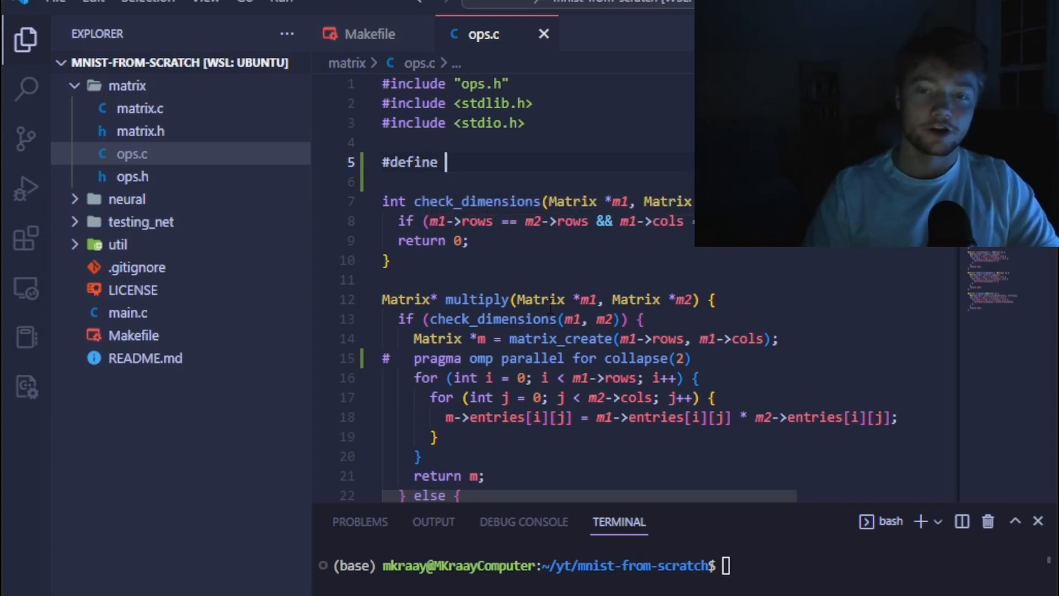
pyautogui.write('MAX_THREADS')
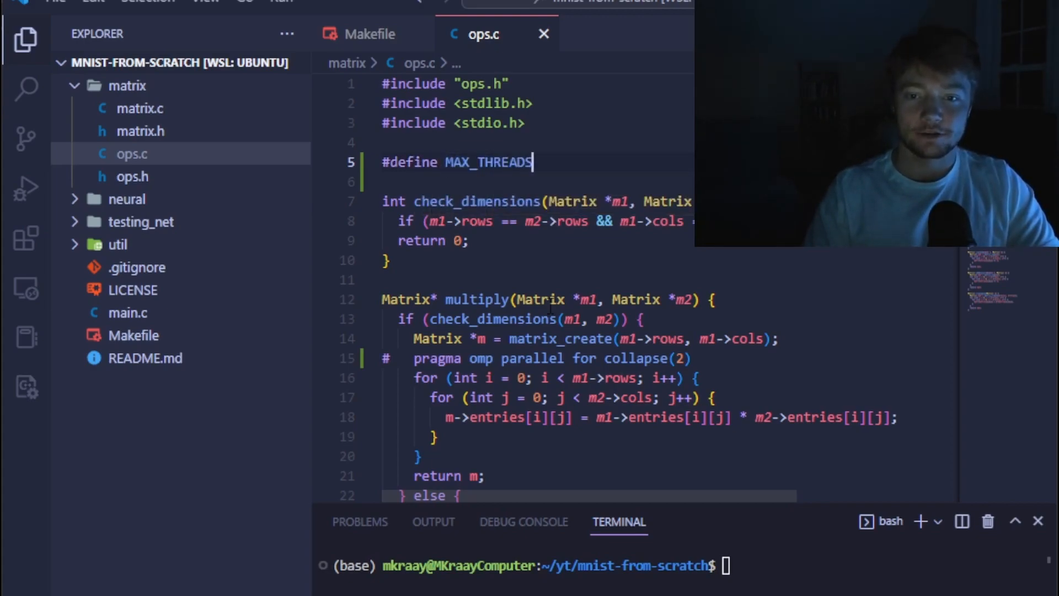
pyautogui.write('8')
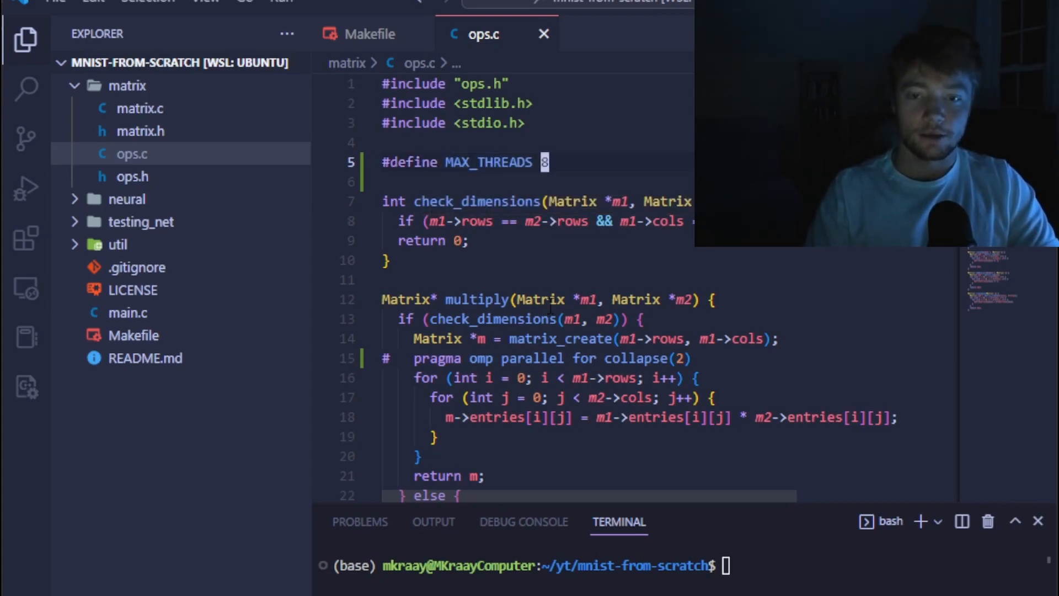
pyautogui.press('Backspace')
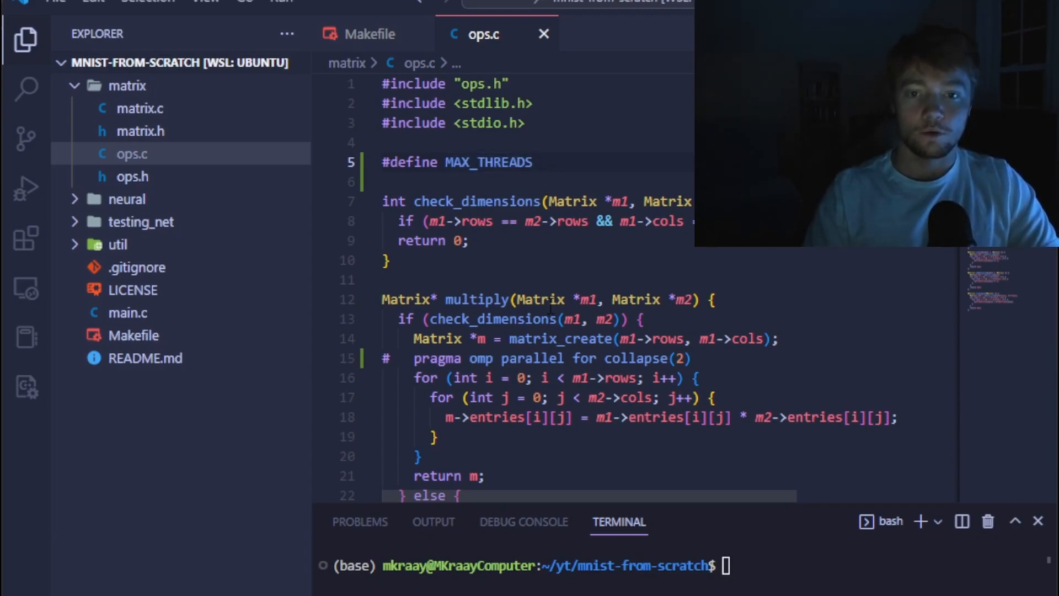
pyautogui.write('1')
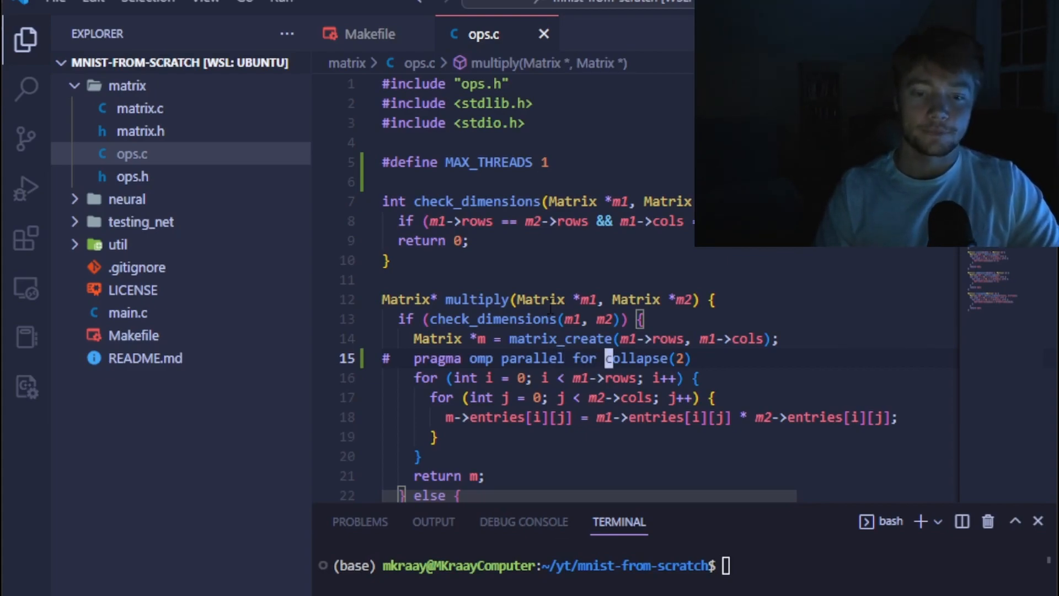
# Add num_threads(NUM_THREADS) to the OpenMP pragma before collapse(2)
pyautogui.write('num_thread')
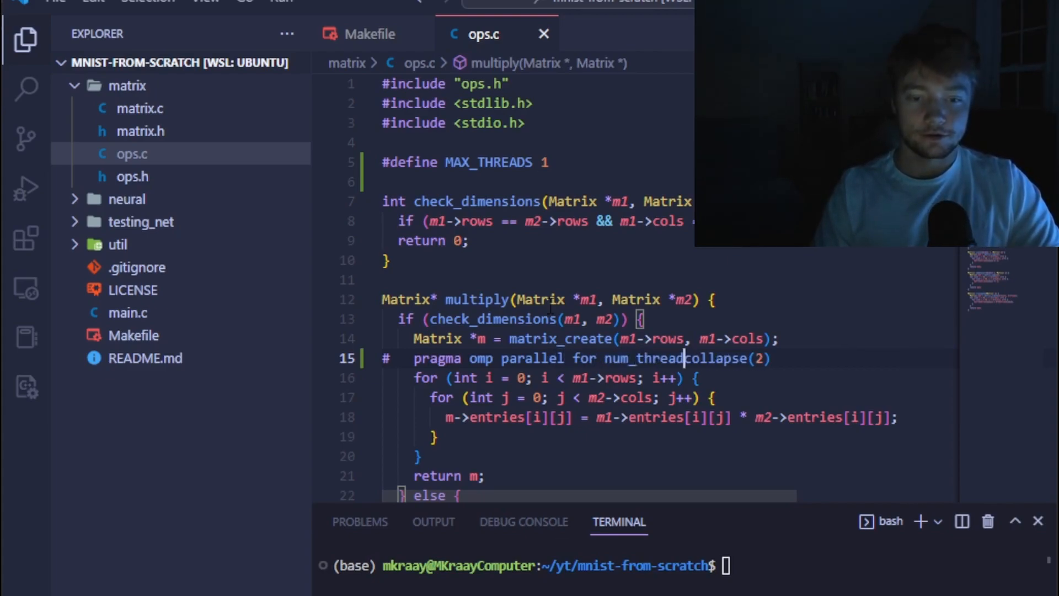
pyautogui.write('(NUM_')
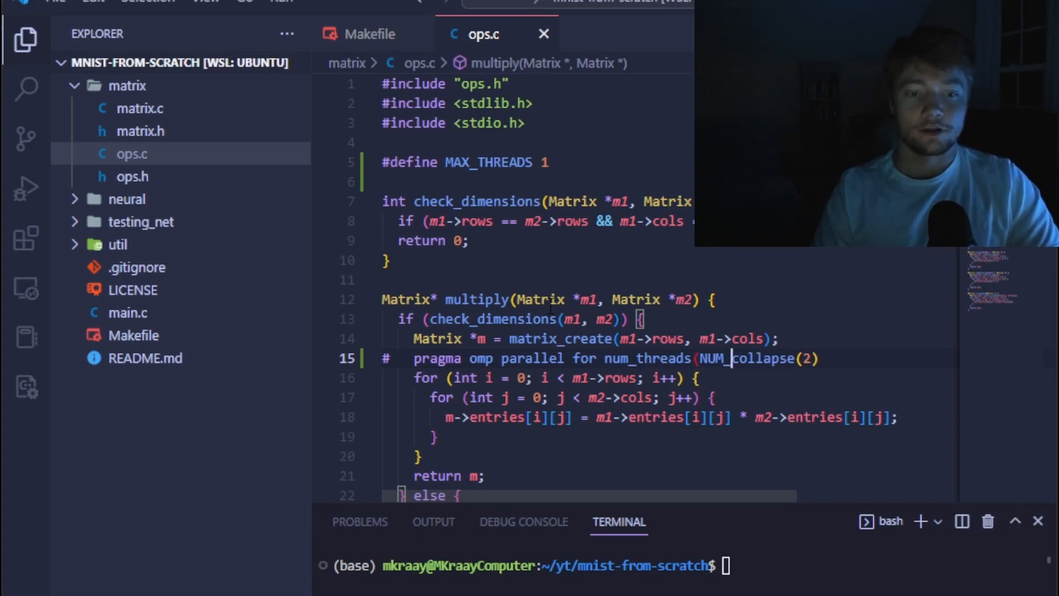
pyautogui.write('THREADS)')
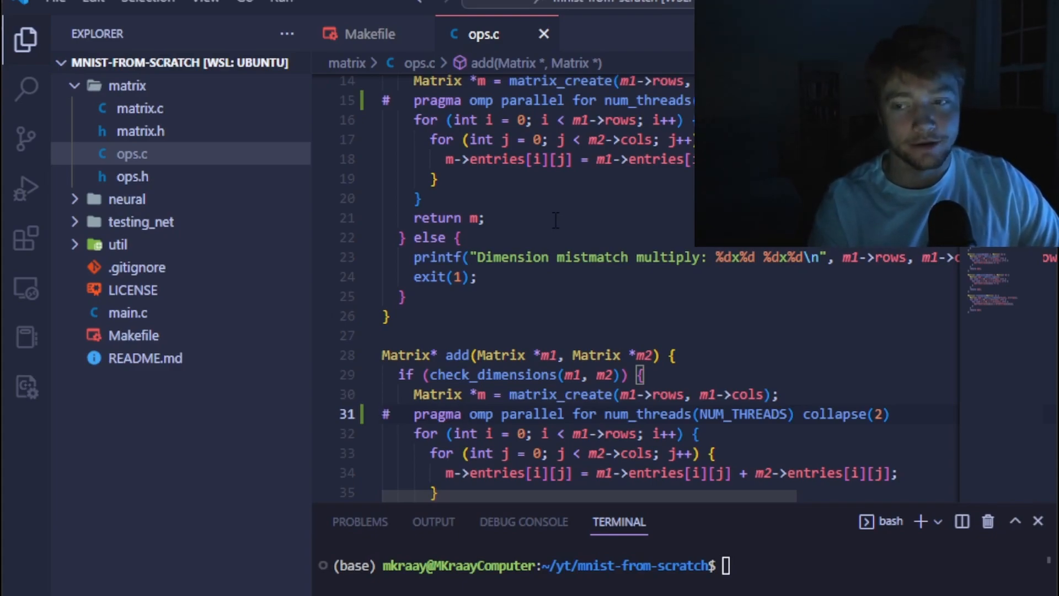
# Read through network_train and network_train_batch_imgs in nn.c, then bring up matrix.c
pyautogui.click(126, 199)
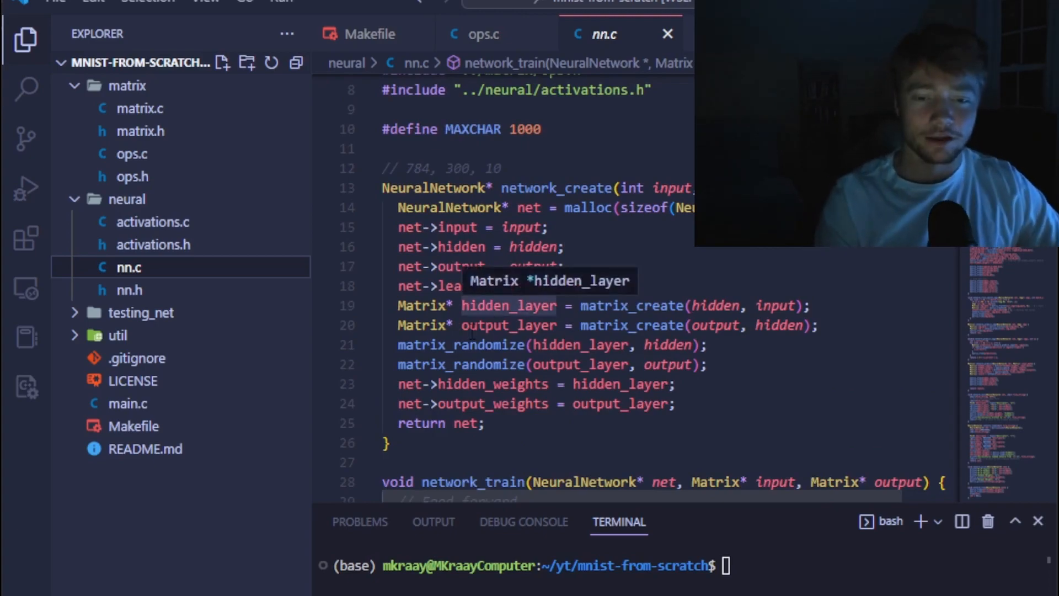
pyautogui.scroll(-3)
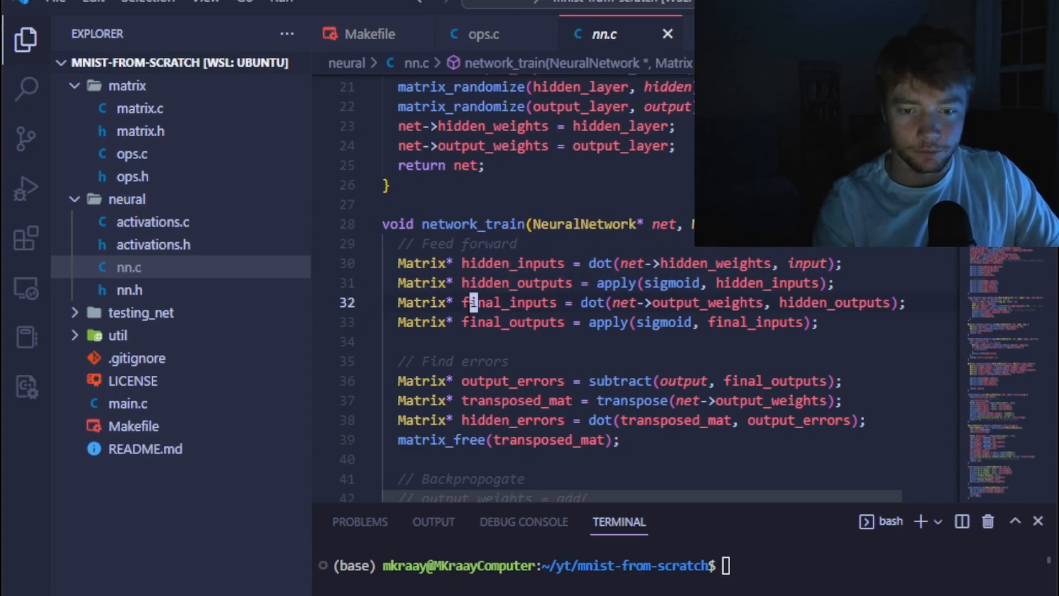
pyautogui.scroll(-3)
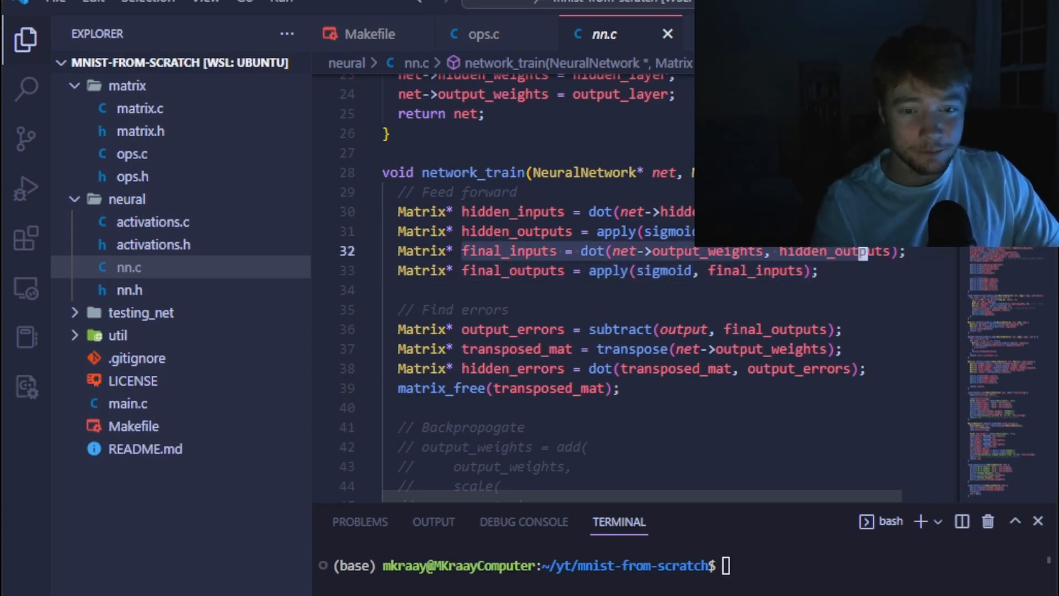
pyautogui.moveTo(530, 231)
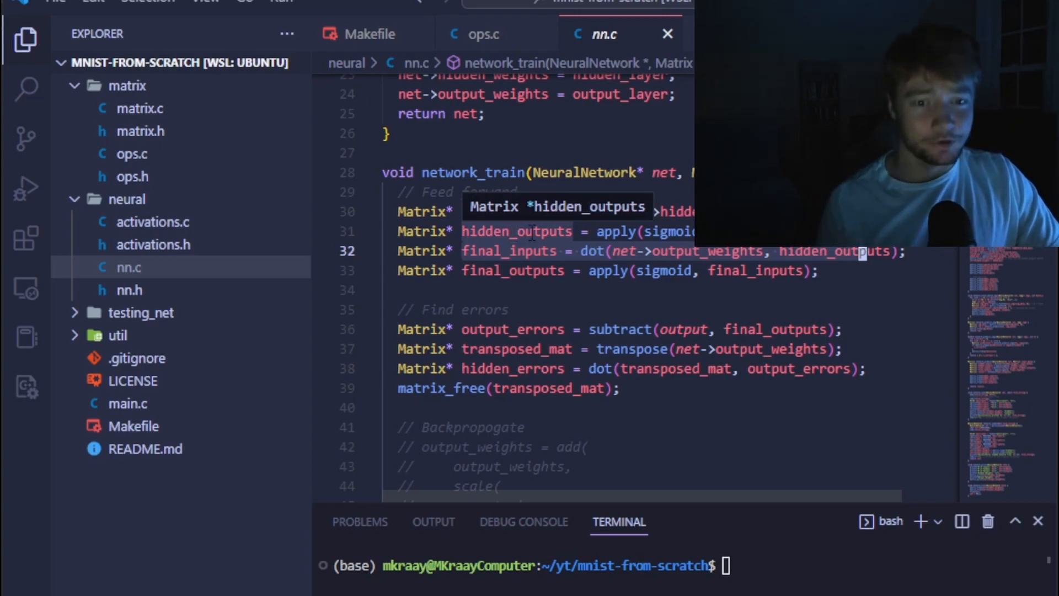
pyautogui.scroll(-3)
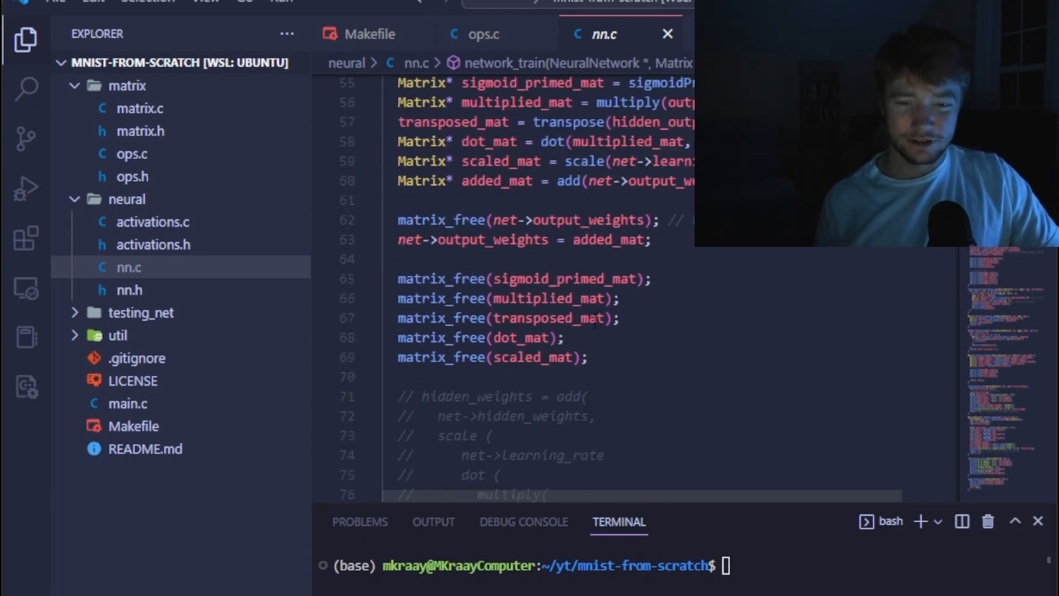
pyautogui.scroll(-3)
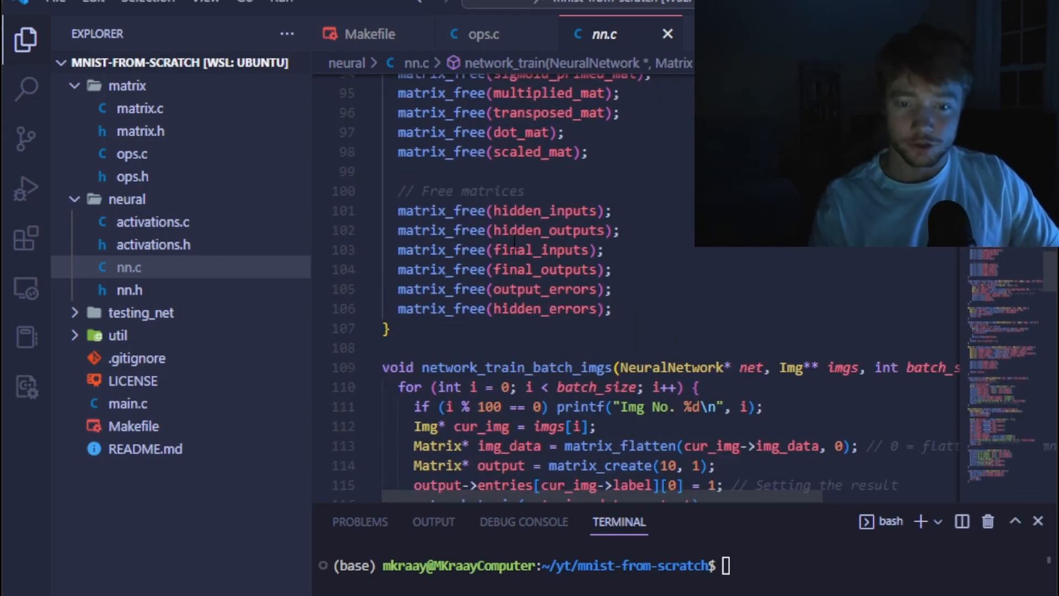
pyautogui.scroll(-3)
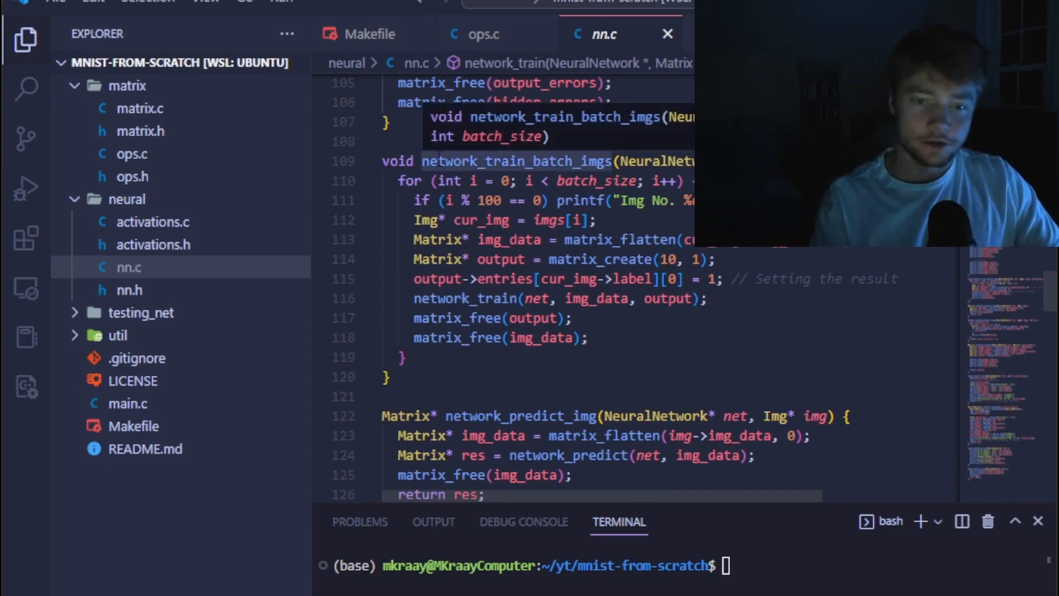
pyautogui.click(430, 161)
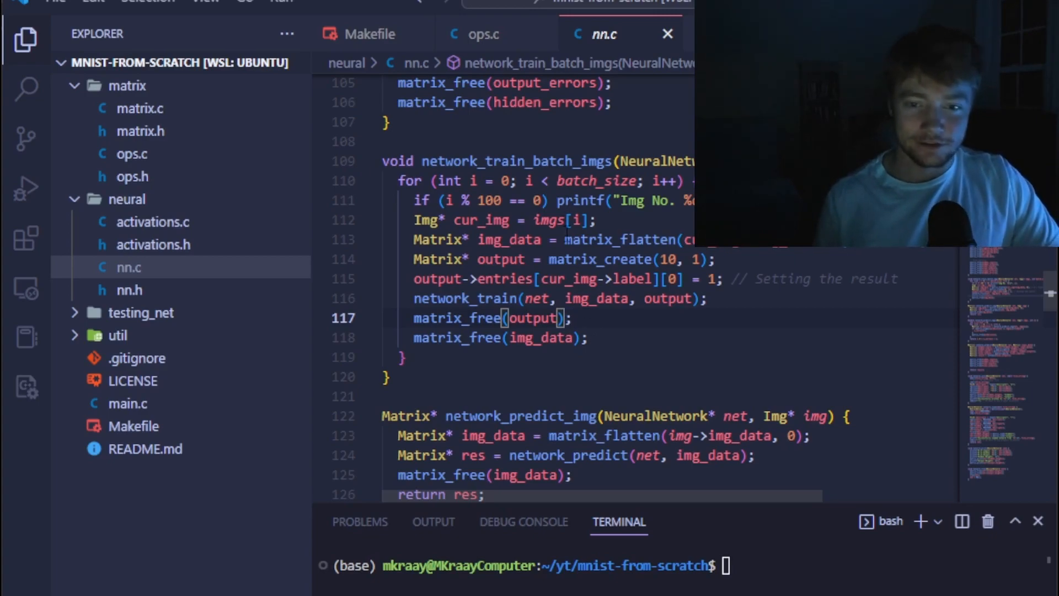
pyautogui.moveTo(509, 240)
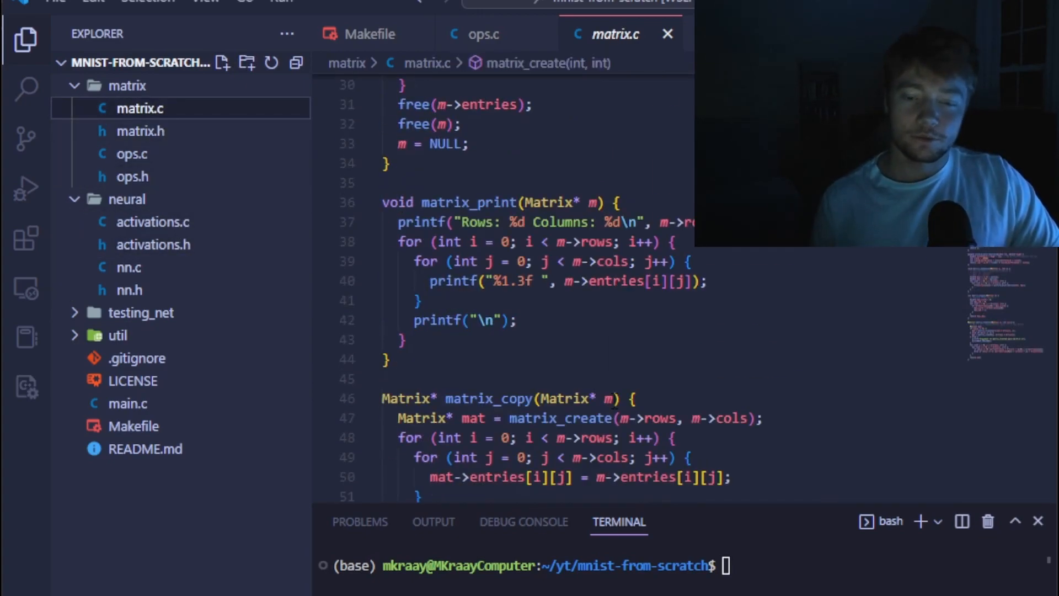
# Add num_threads(NUM_THREADS) collapse(2) pragmas above the subtract, apply, scale and addScalar loops
pyautogui.click(128, 268)
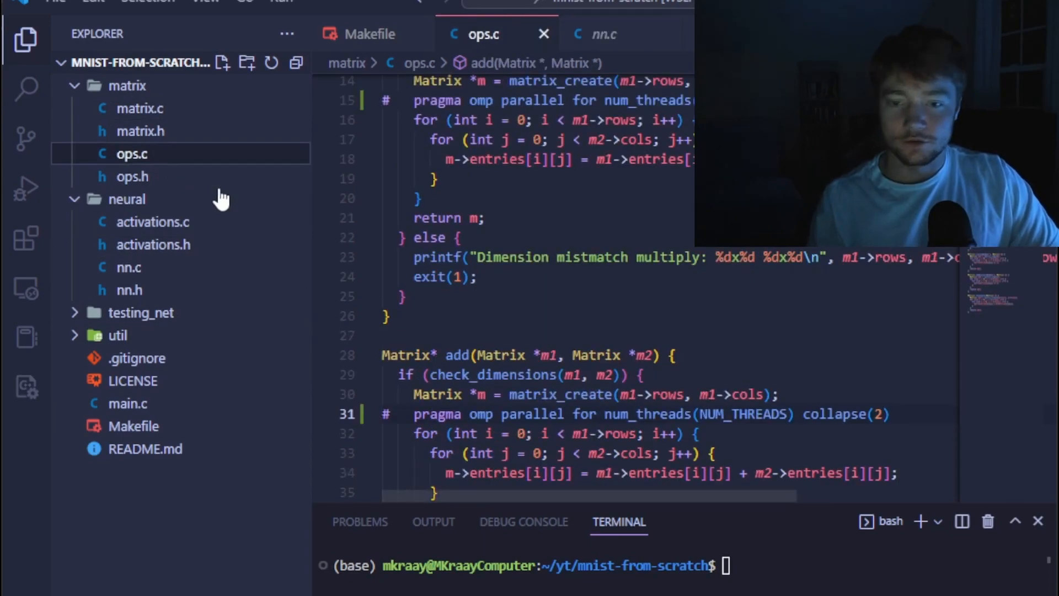
pyautogui.scroll(-3)
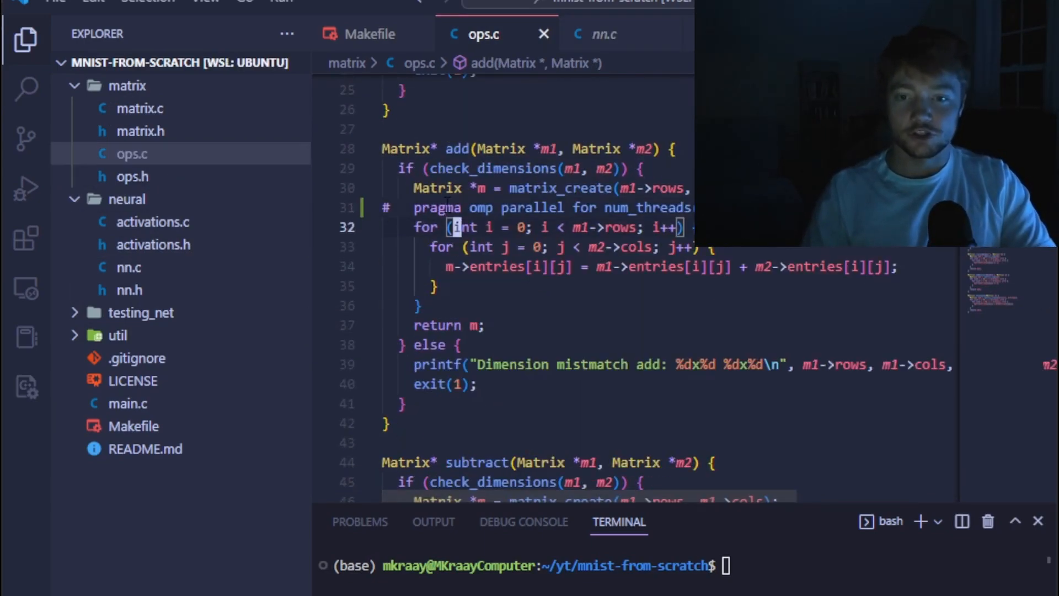
pyautogui.scroll(-3)
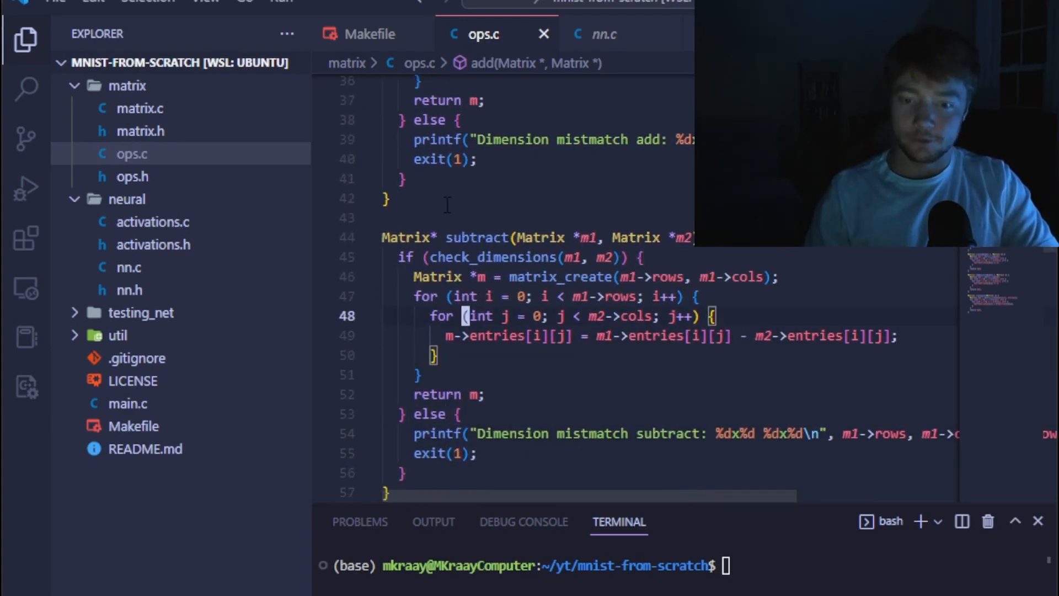
pyautogui.write('#pragma omp parallel for num_threads(NUM_THREADS) collapse(2)')
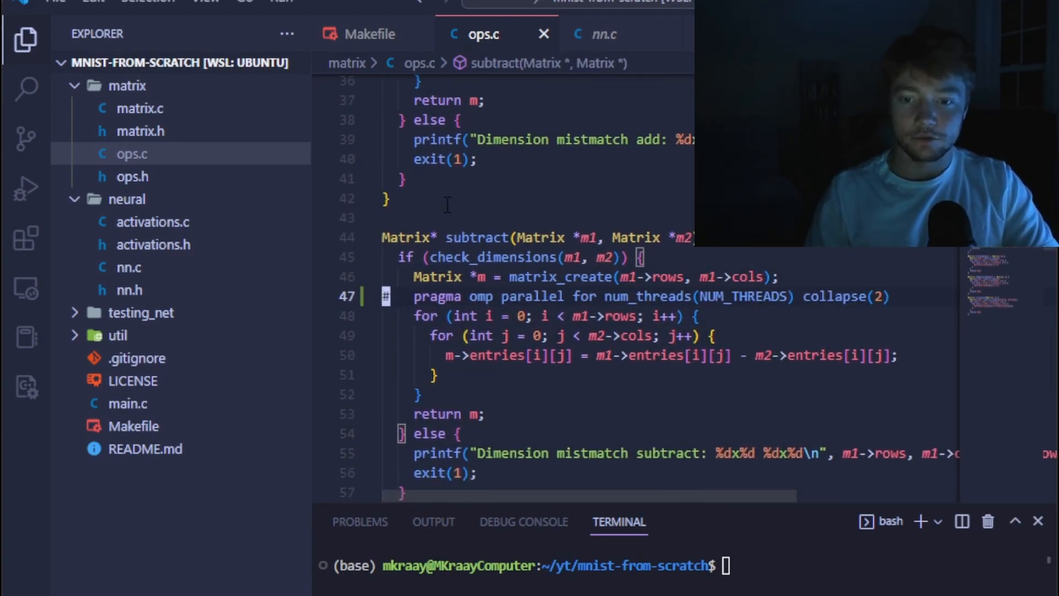
pyautogui.scroll(-3)
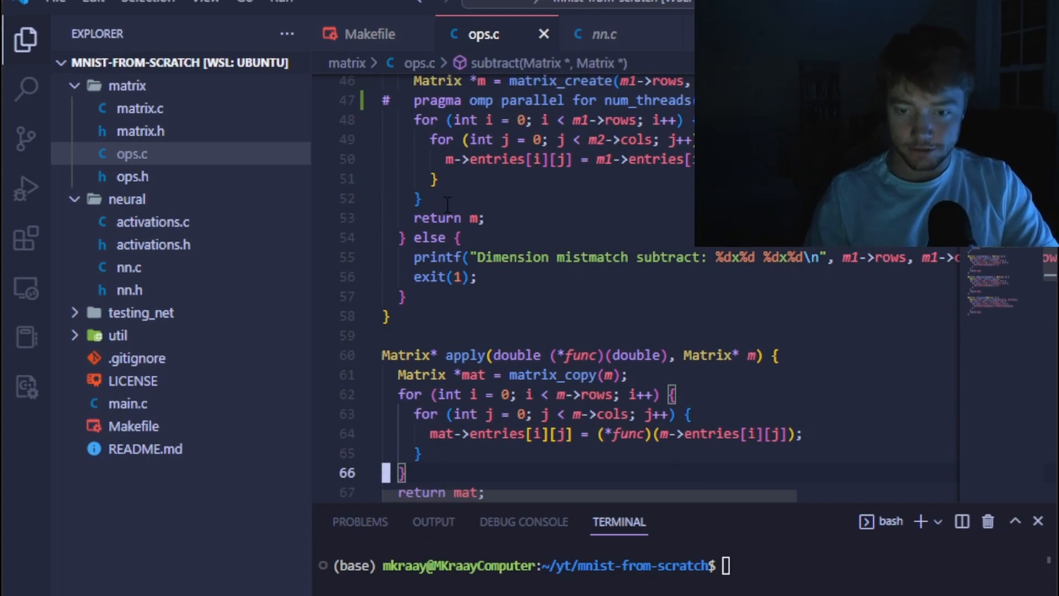
pyautogui.write('#pragma omp parallel for num_threads(NUM_THREADS) collapse(2)')
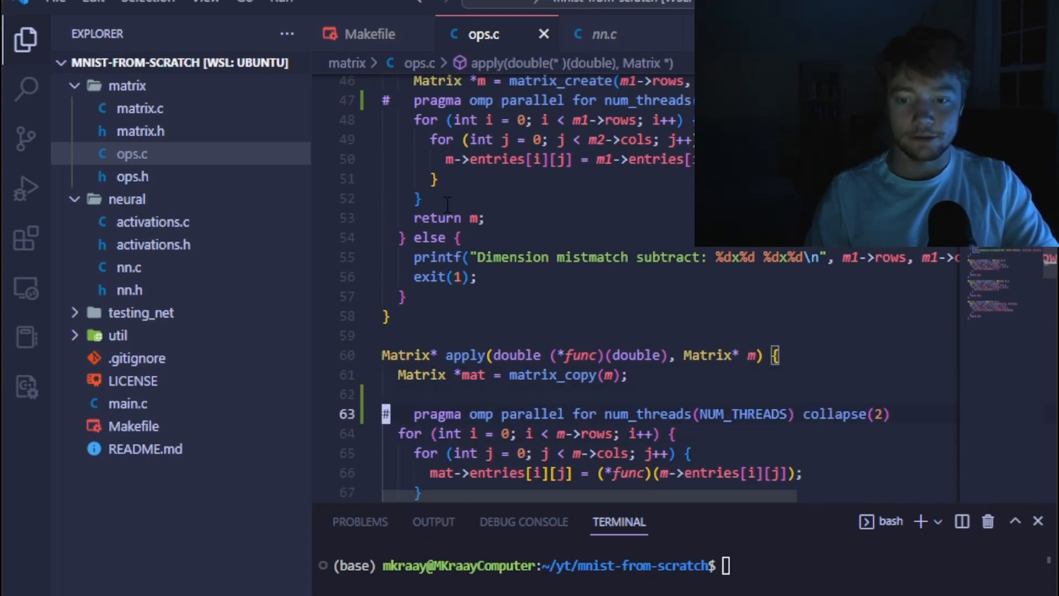
pyautogui.press('Backspace')
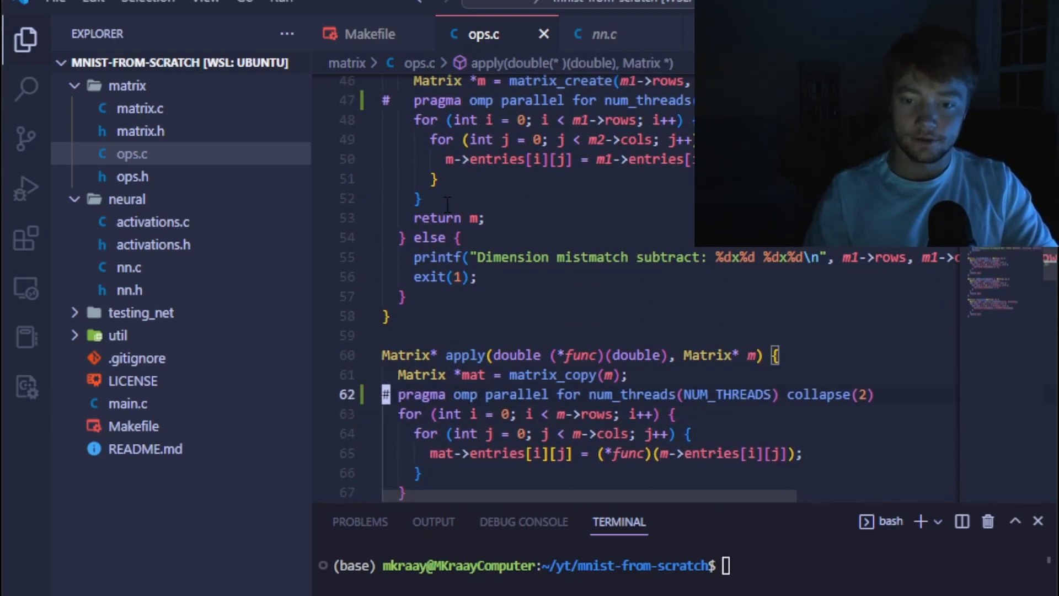
pyautogui.scroll(-3)
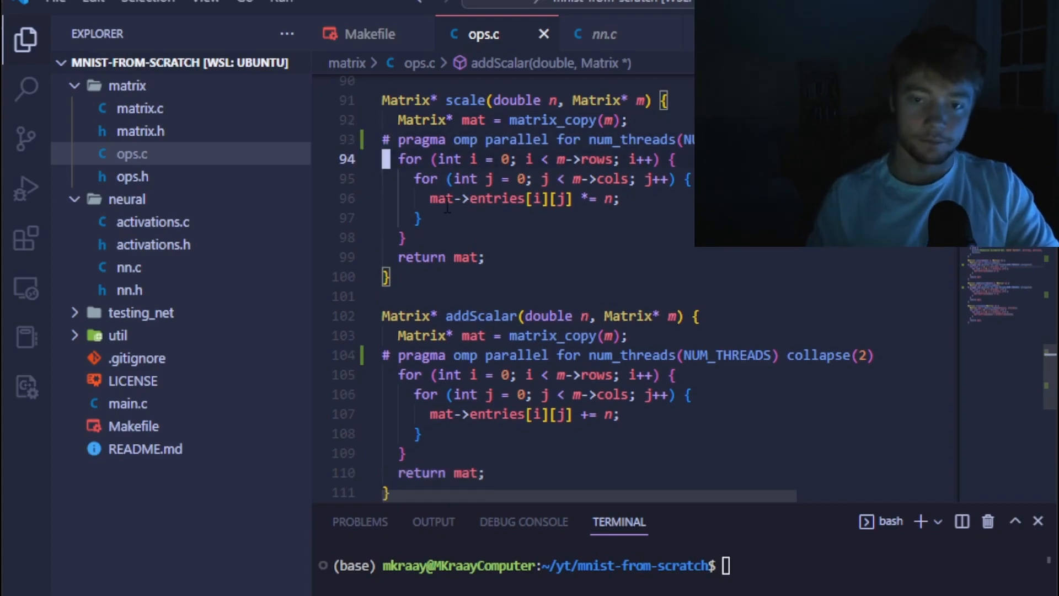
pyautogui.scroll(-3)
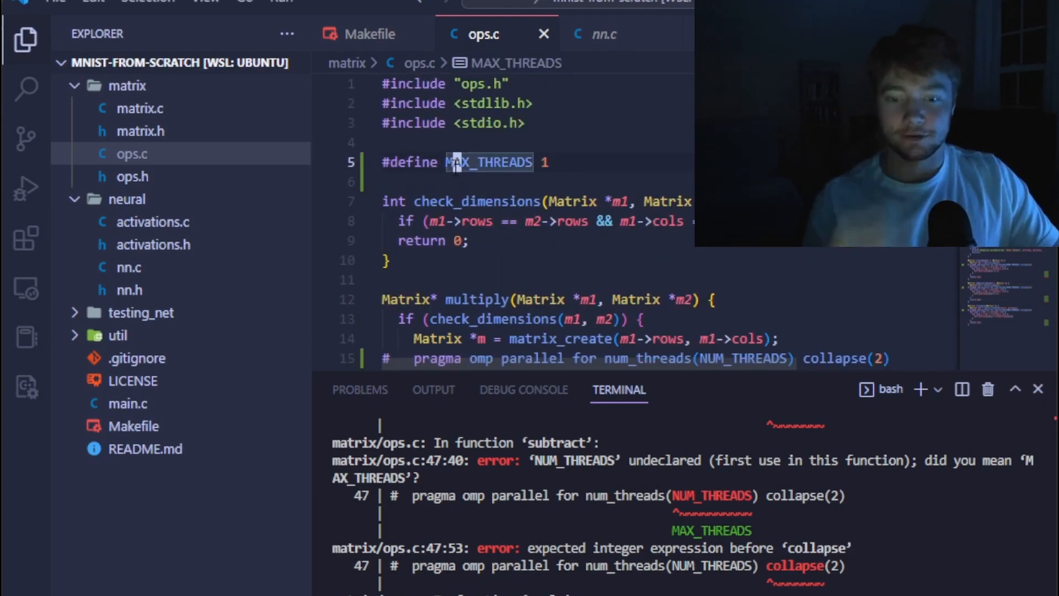
# Rename MAX_THREADS to NUM_THREADS so ops.c compiles, then bring up main.c
pyautogui.write('NUM_T')
pyautogui.click(684, 499)
pyautogui.write('make')
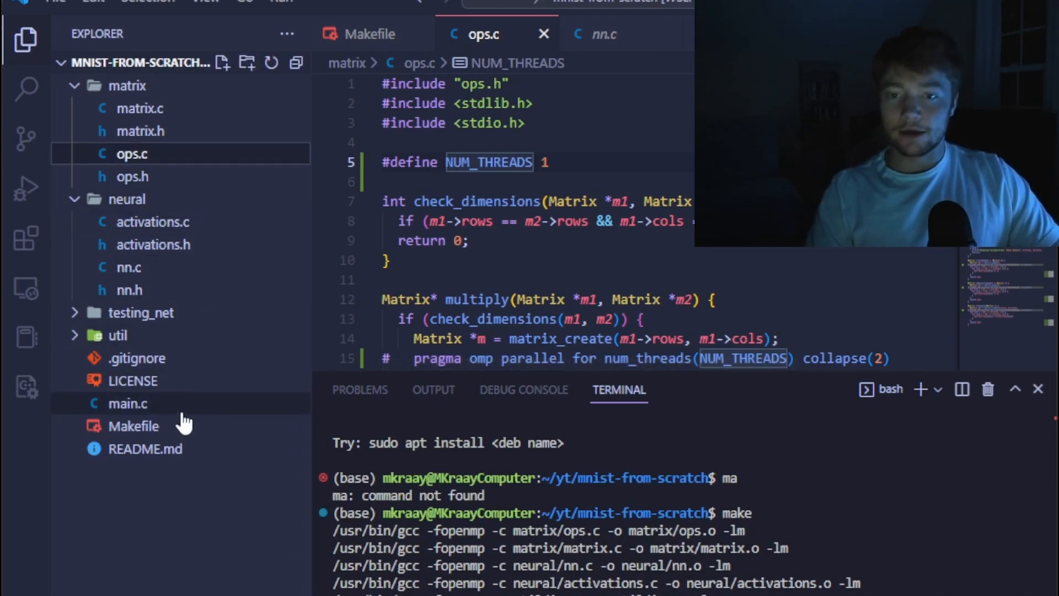
pyautogui.click(128, 404)
pyautogui.write('make')
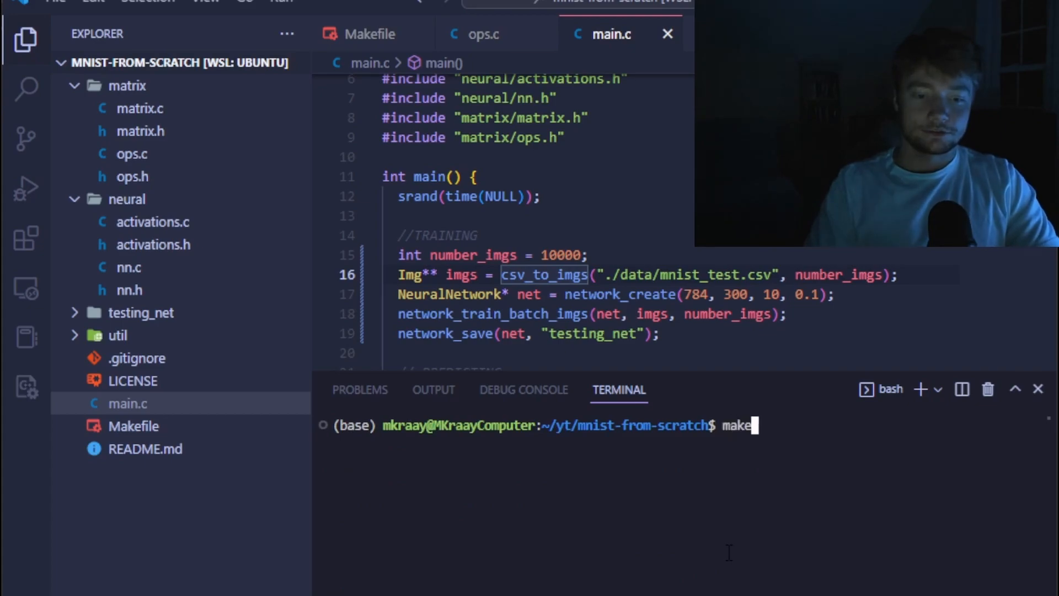
# Run make to build and launch main, which crashes with a segmentation fault
pyautogui.press('Enter')
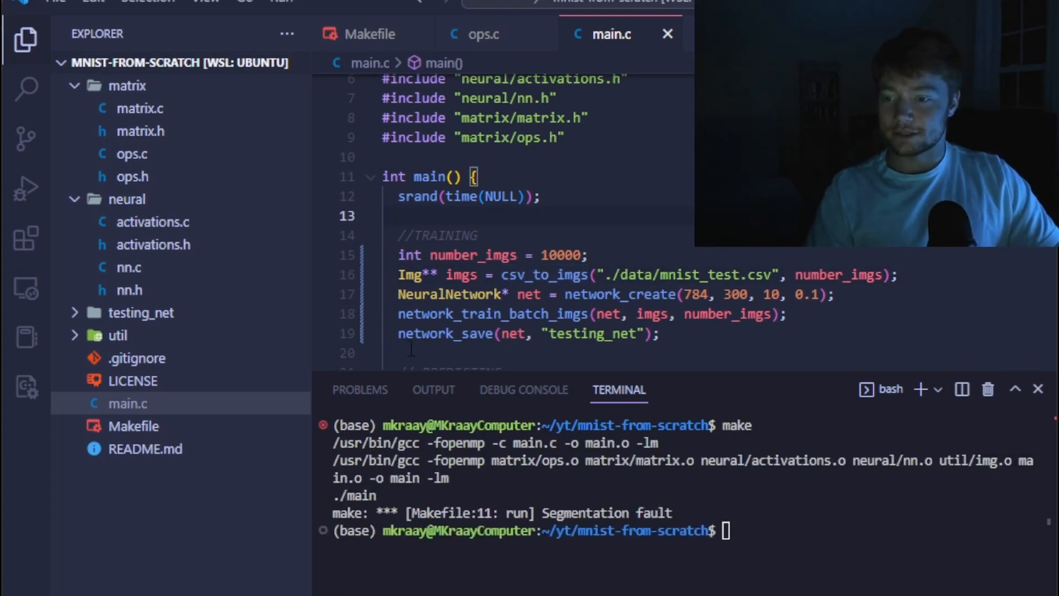
pyautogui.click(126, 199)
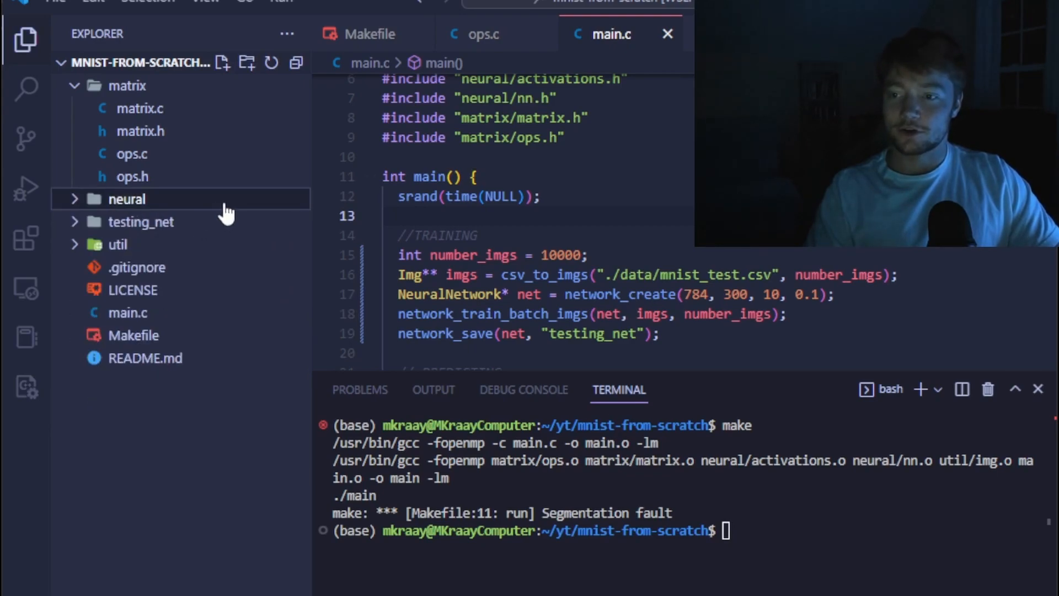
pyautogui.press('alt+tab')
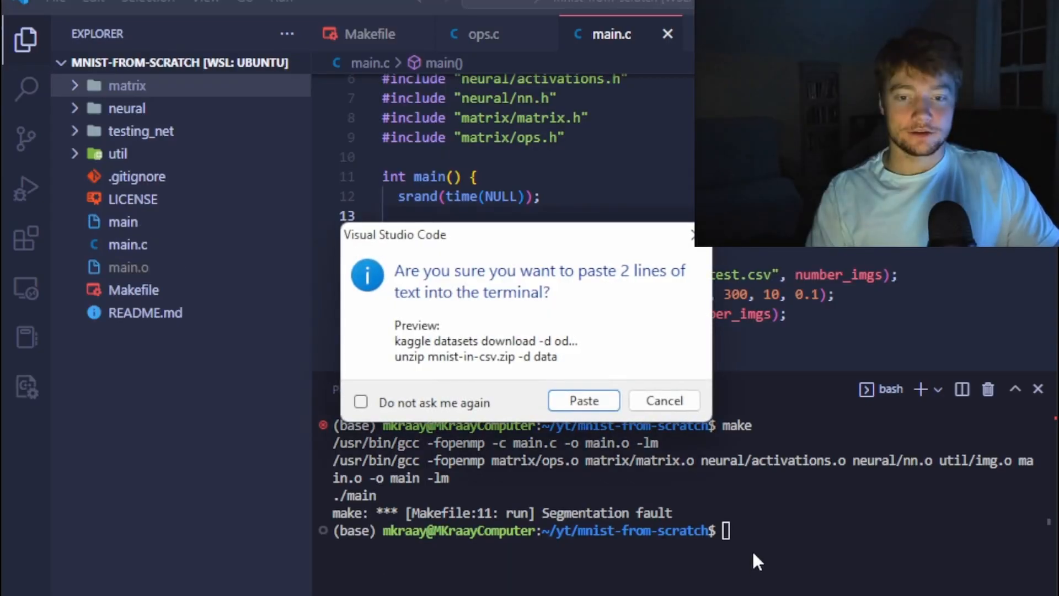
# Confirm pasting the kaggle download and unzip commands for the MNIST CSV dataset
pyautogui.click(583, 400)
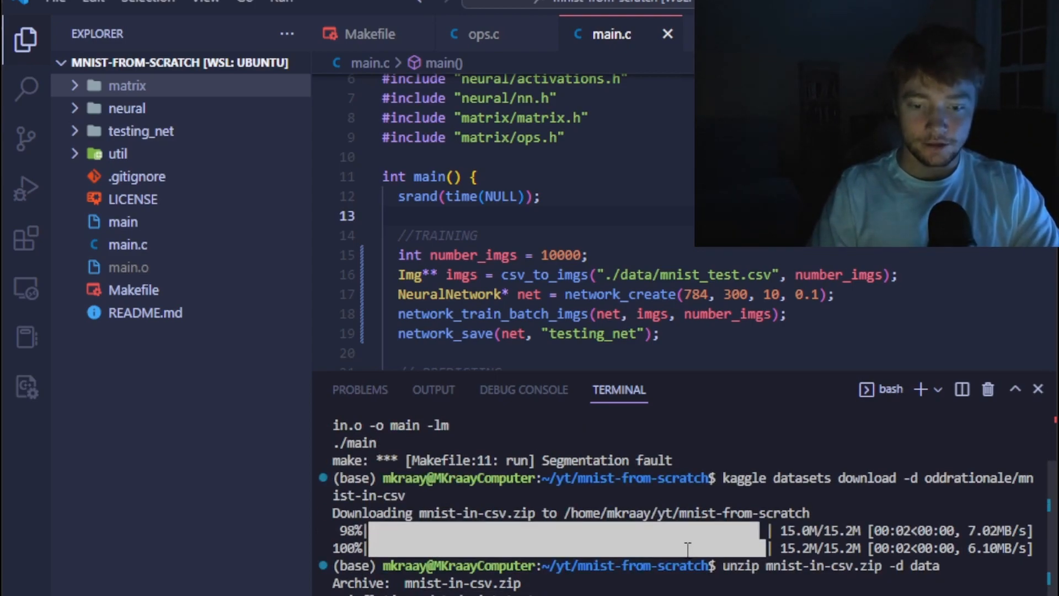
# Rebuild with make and run time ./main on 10,000 images, finishing in about 23.3 s
pyautogui.scroll(-3)
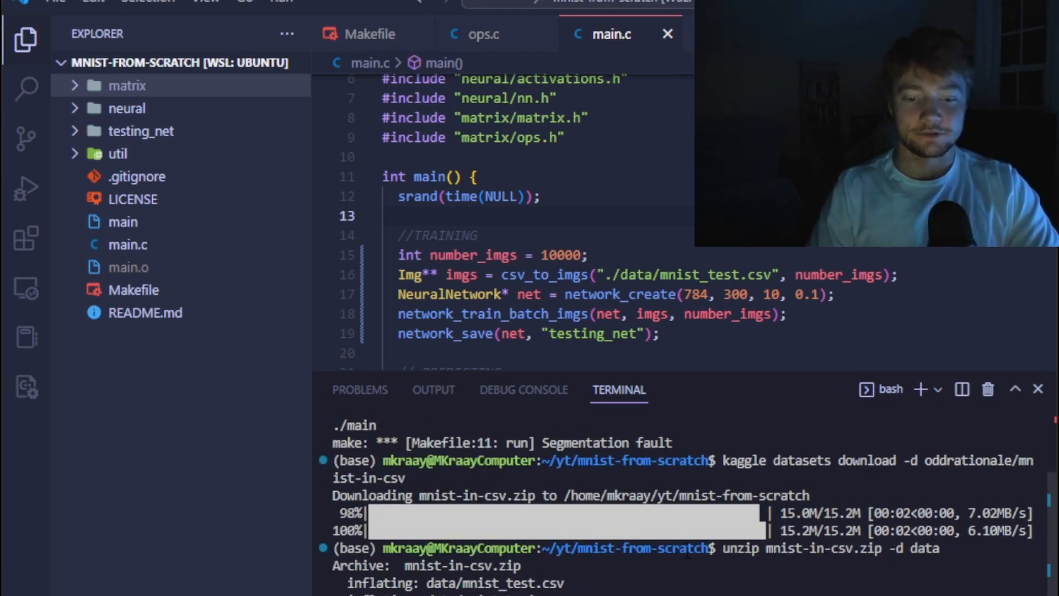
pyautogui.write('clear')
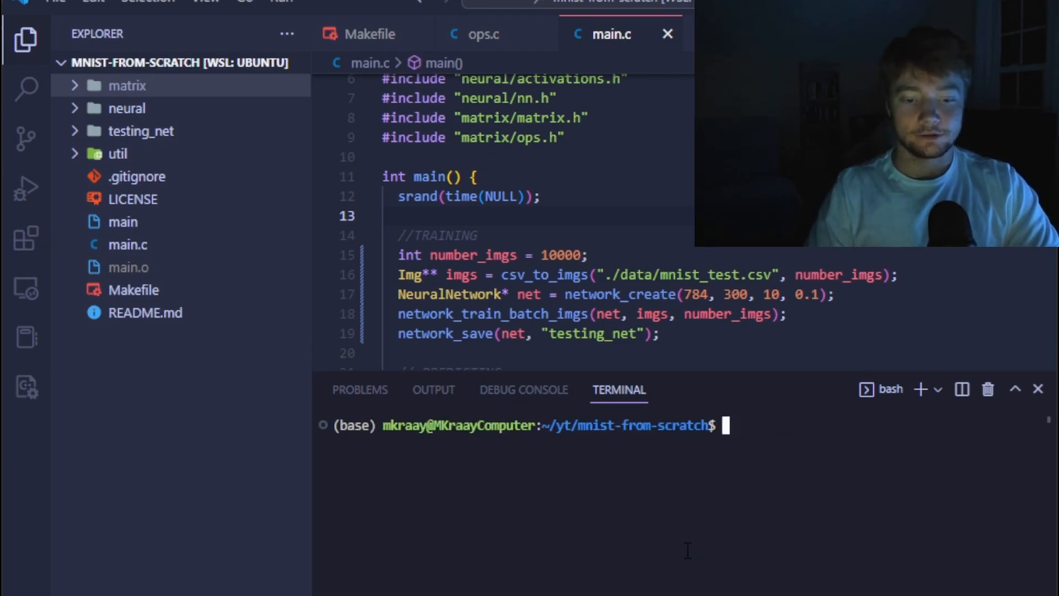
pyautogui.write('make')
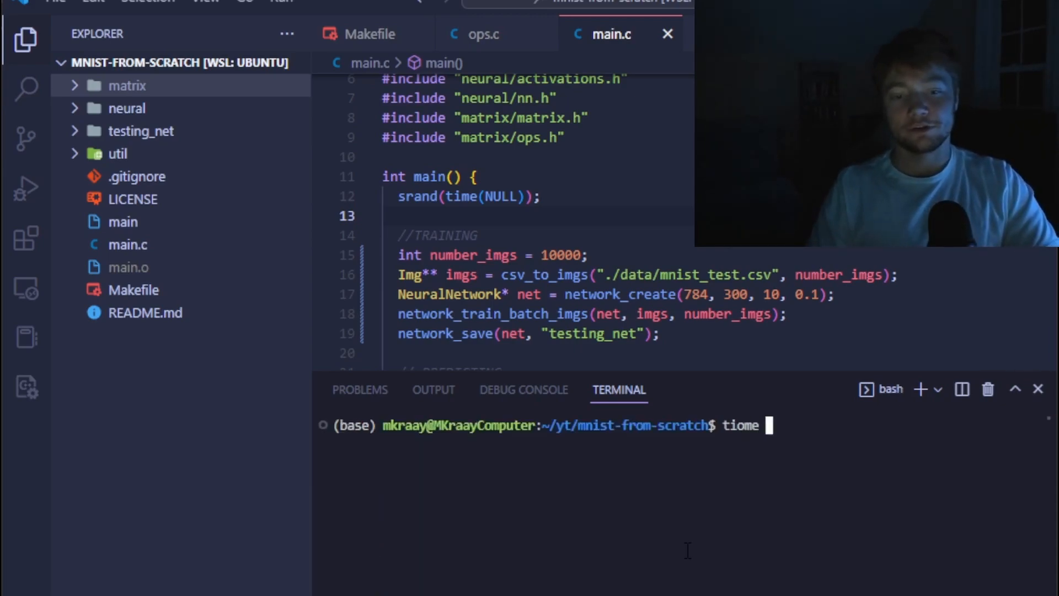
pyautogui.write('time ./')
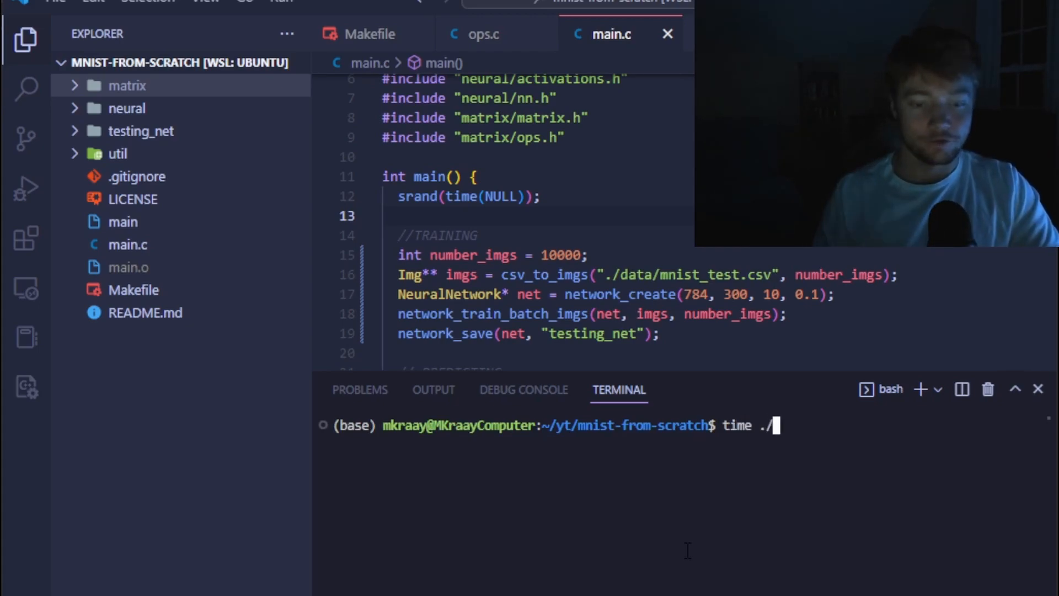
pyautogui.press('Enter')
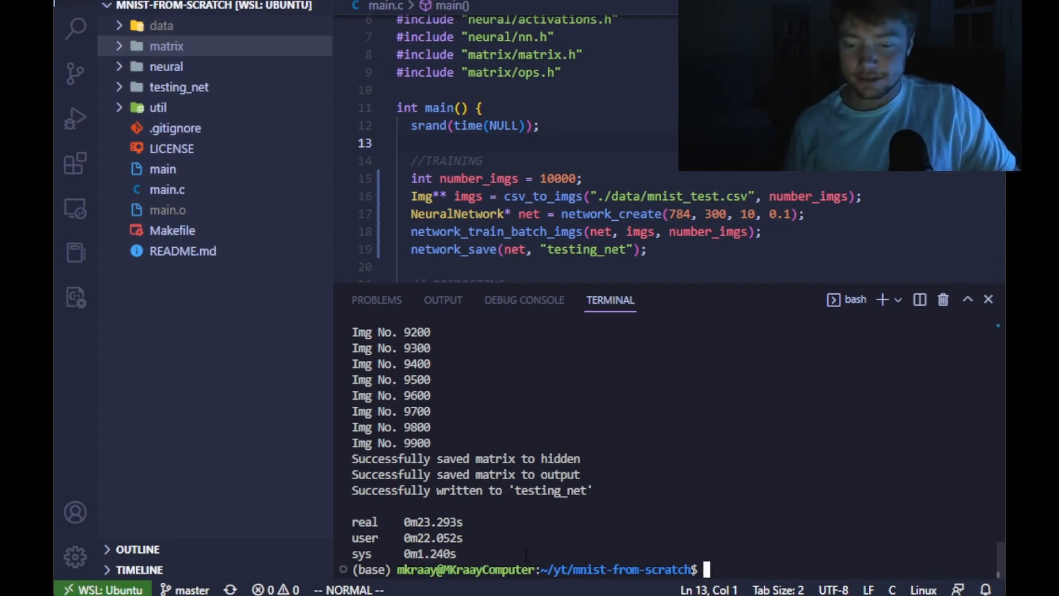
pyautogui.scroll(-3)
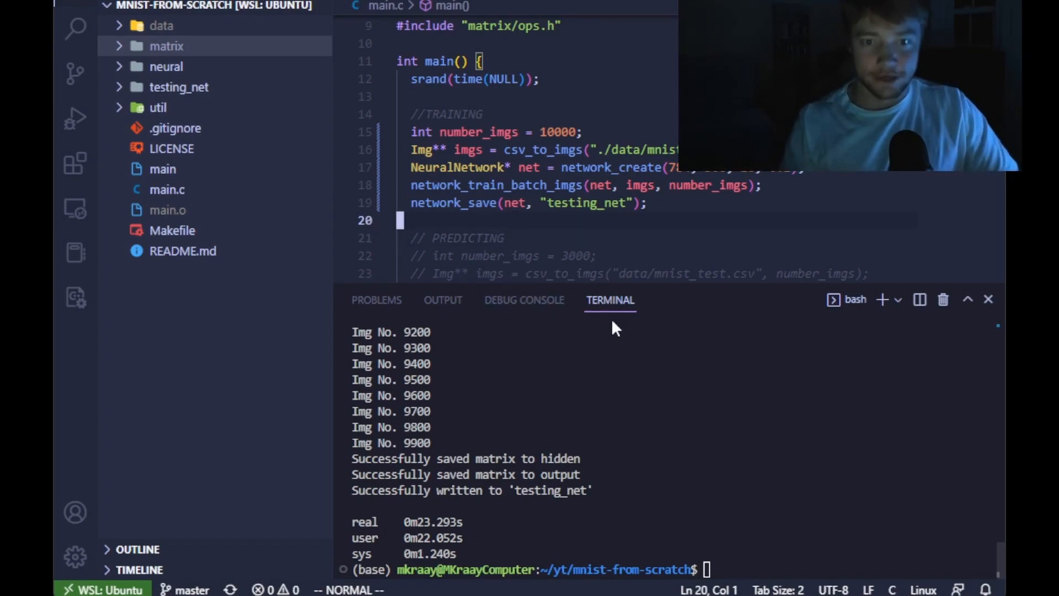
pyautogui.moveTo(210, 88)
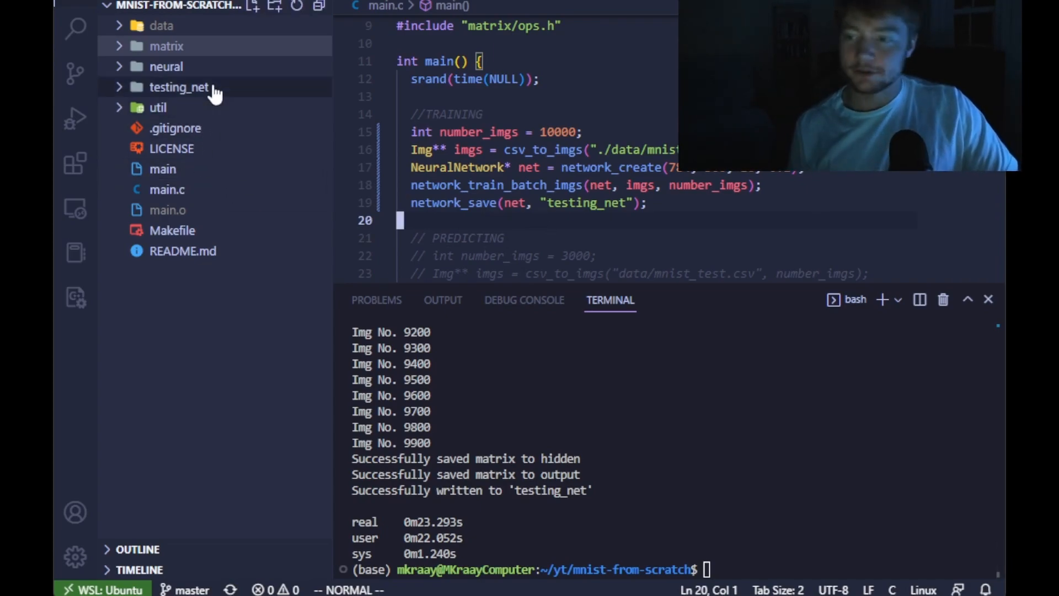
# Change NUM_THREADS to 4 in matrix/ops.c, make clean and re-time ./main at about 11.7 s
pyautogui.click(169, 46)
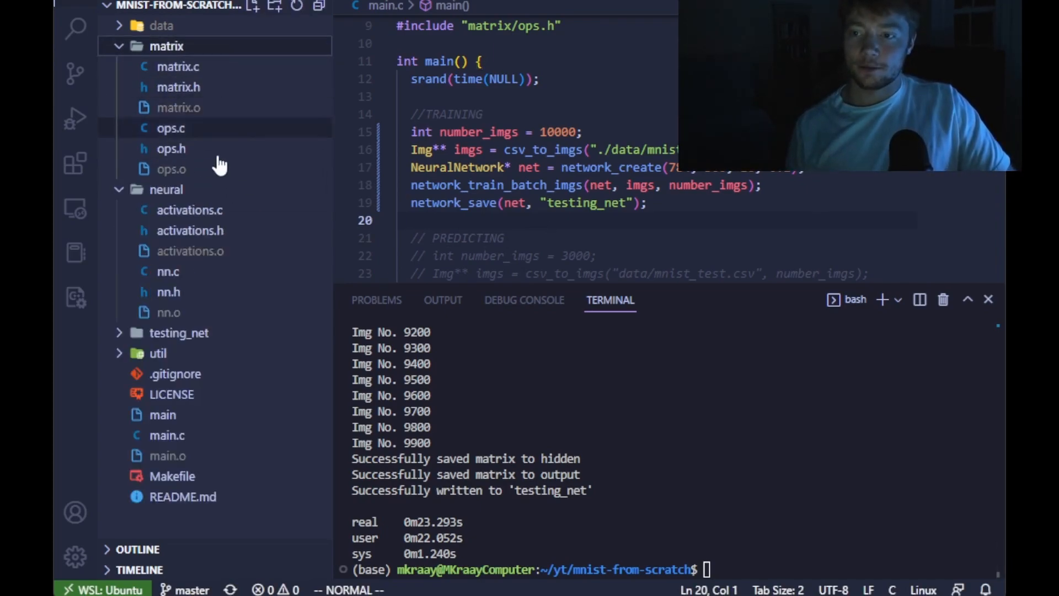
pyautogui.click(171, 127)
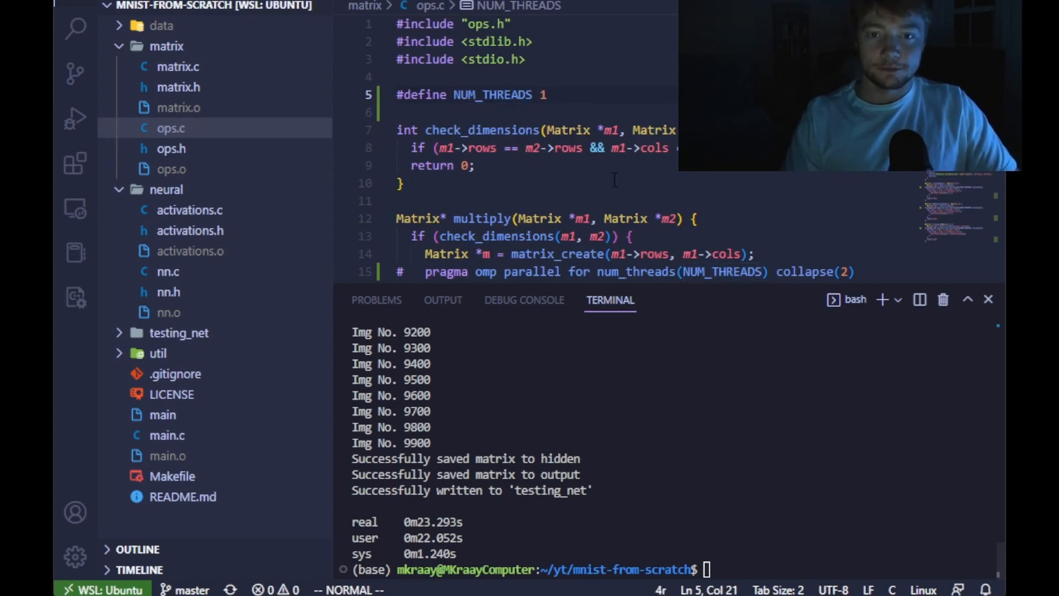
pyautogui.write('4')
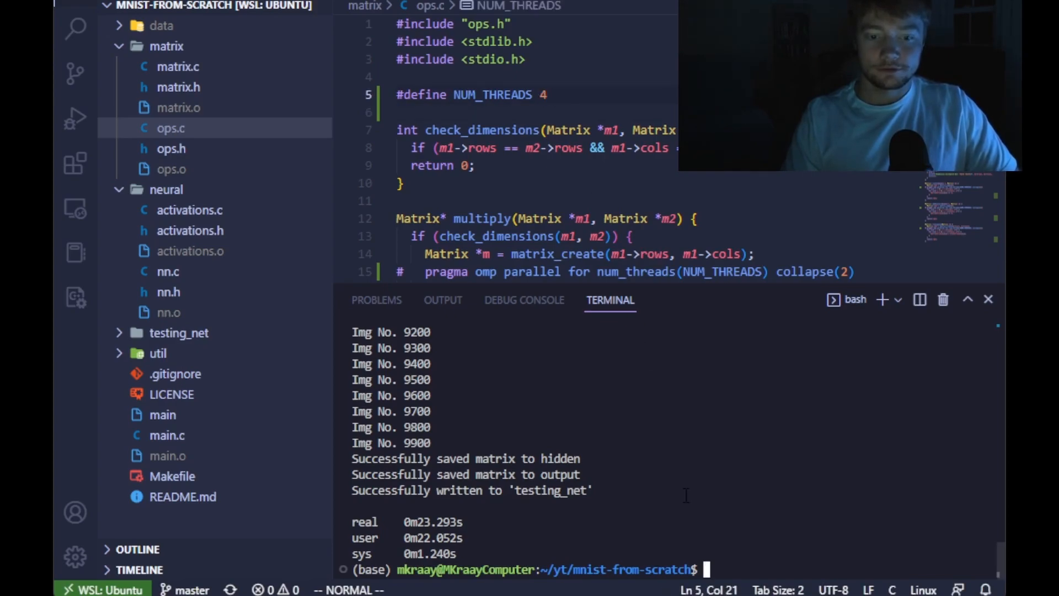
pyautogui.write('make clean')
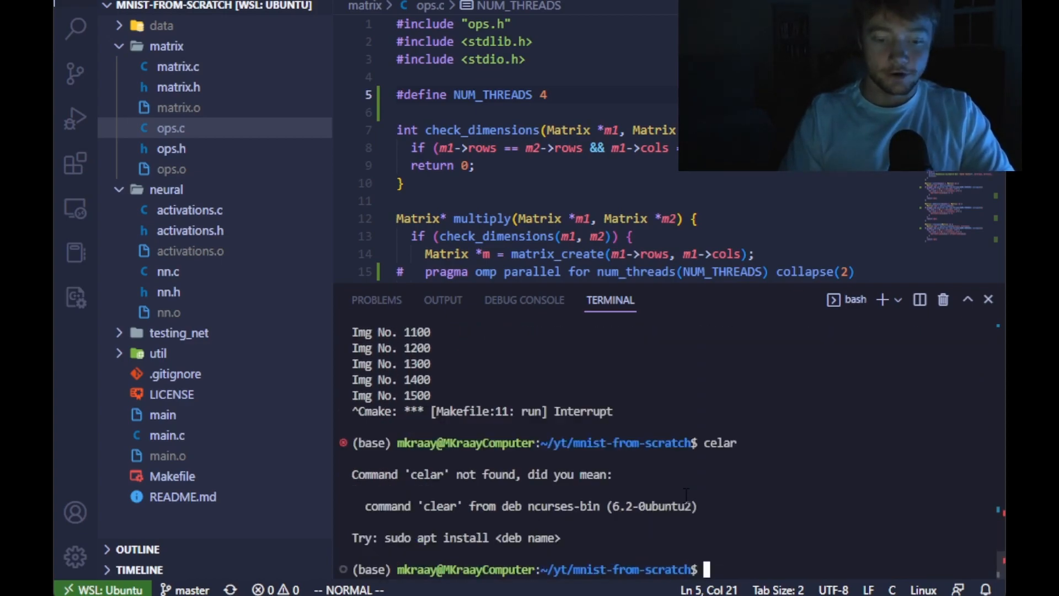
pyautogui.write('time ./main')
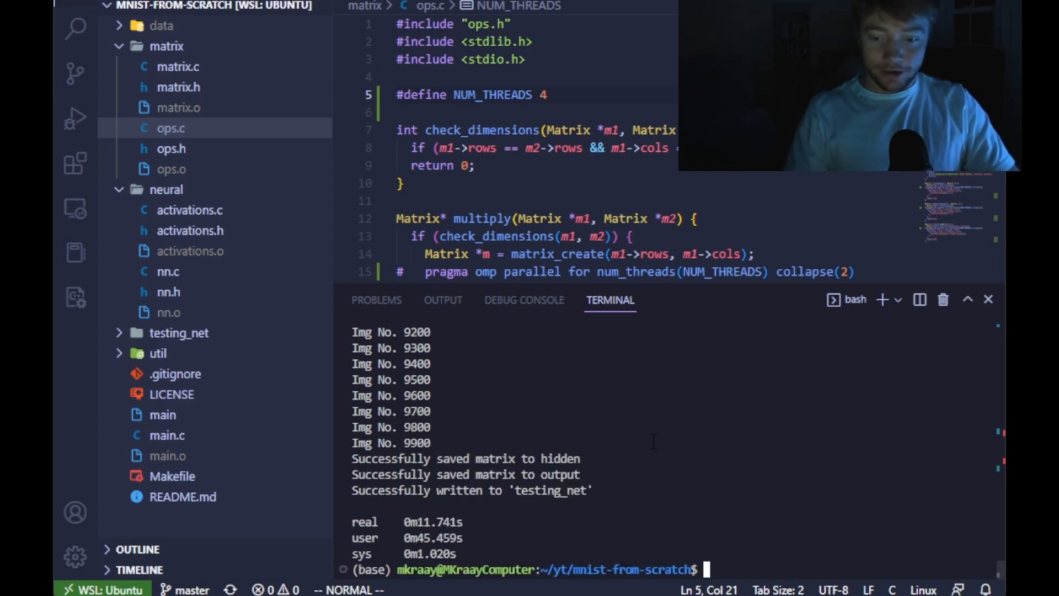
pyautogui.moveTo(649, 454)
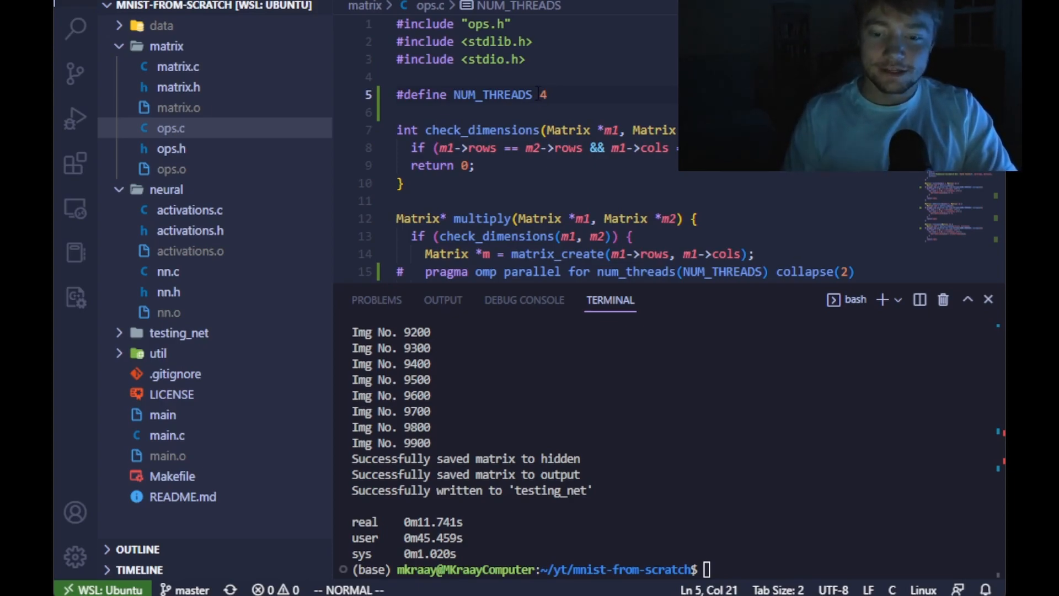
# Set NUM_THREADS to 8 in ops.c, make clean and re-time training at about 10.7 s
pyautogui.write('8')
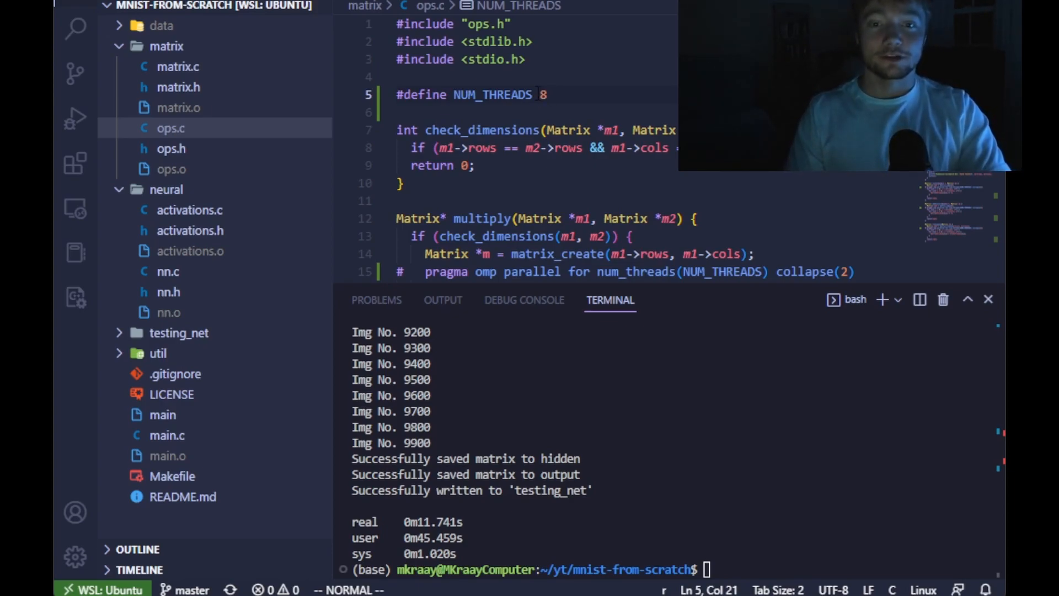
pyautogui.write('clear')
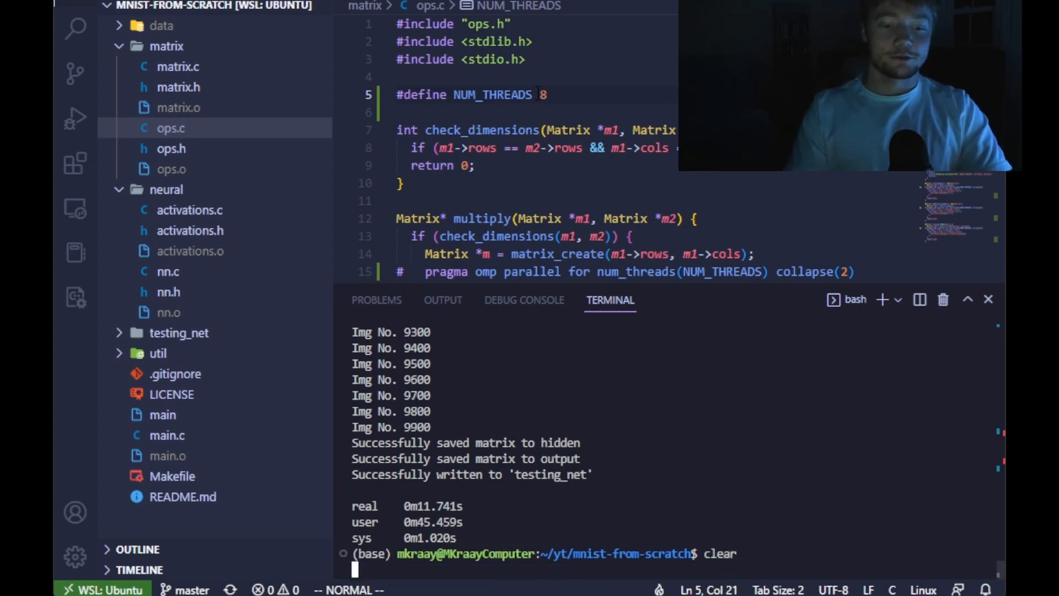
pyautogui.write('make clean')
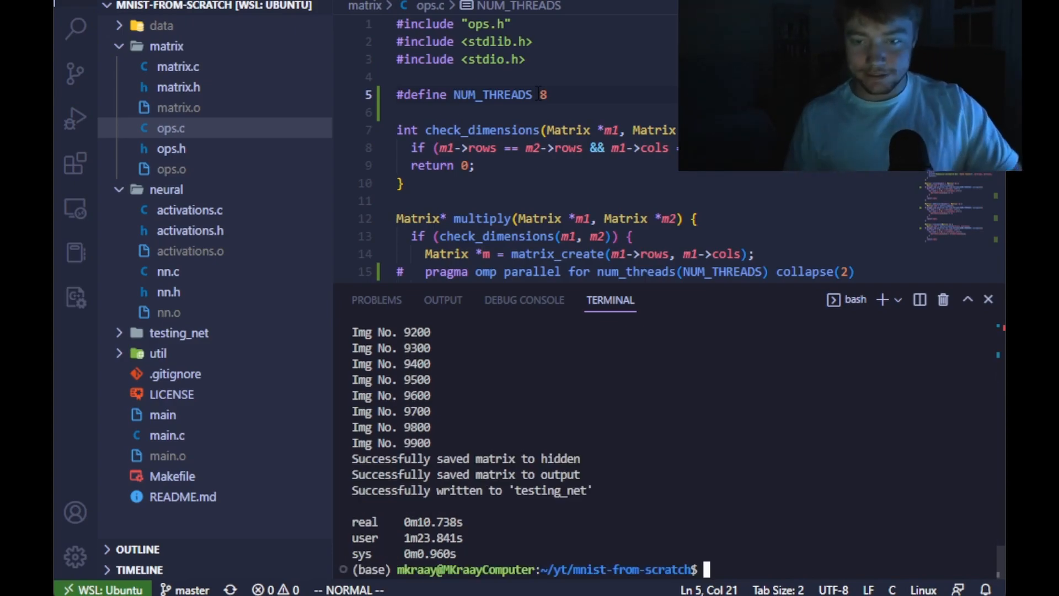
# Raise NUM_THREADS to 16 then 24 and re-time, getting about 9.9 s and 22.5 s
pyautogui.press('BackSpace')
pyautogui.write('16')
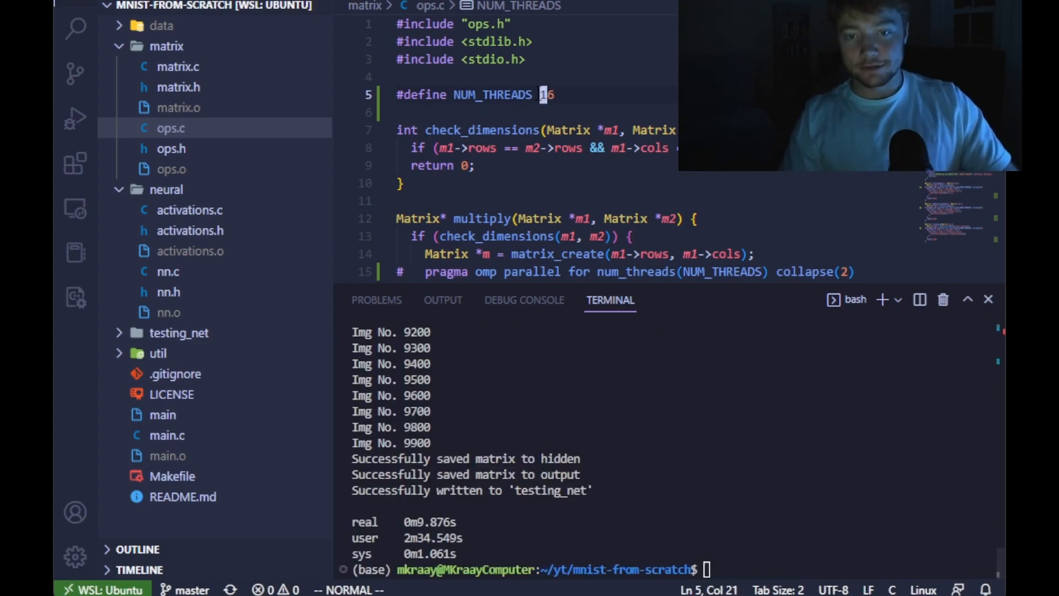
pyautogui.write('24')
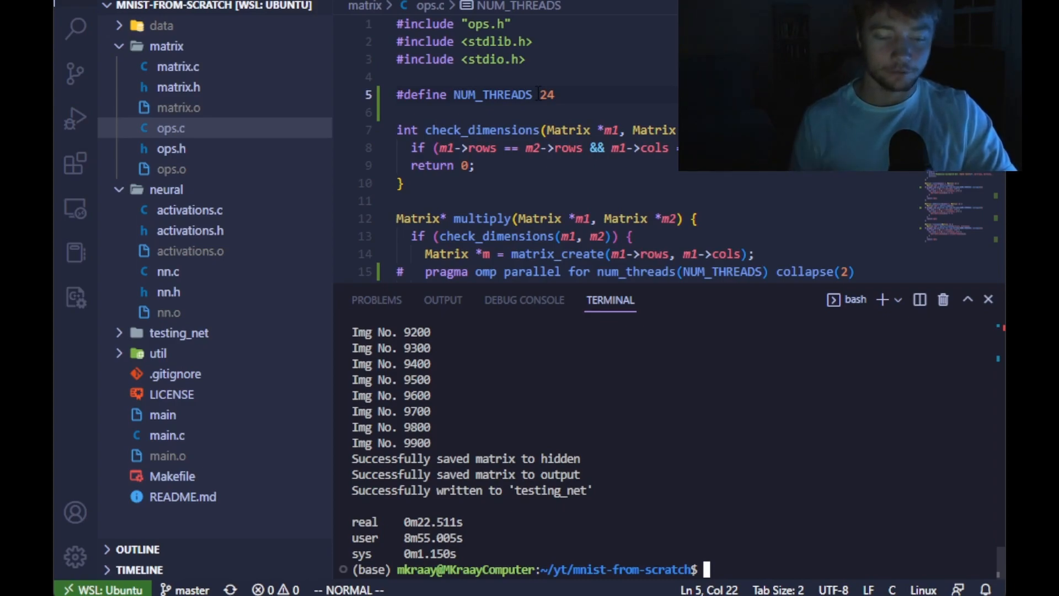
pyautogui.write('clear')
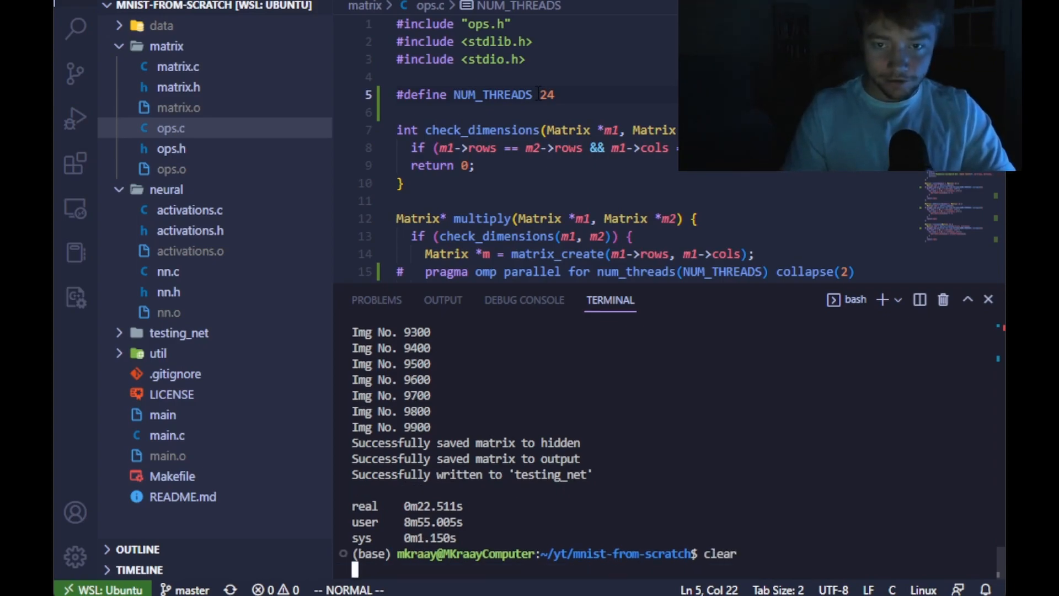
# Run nproc in the terminal, which reports 24 processors
pyautogui.write('nr')
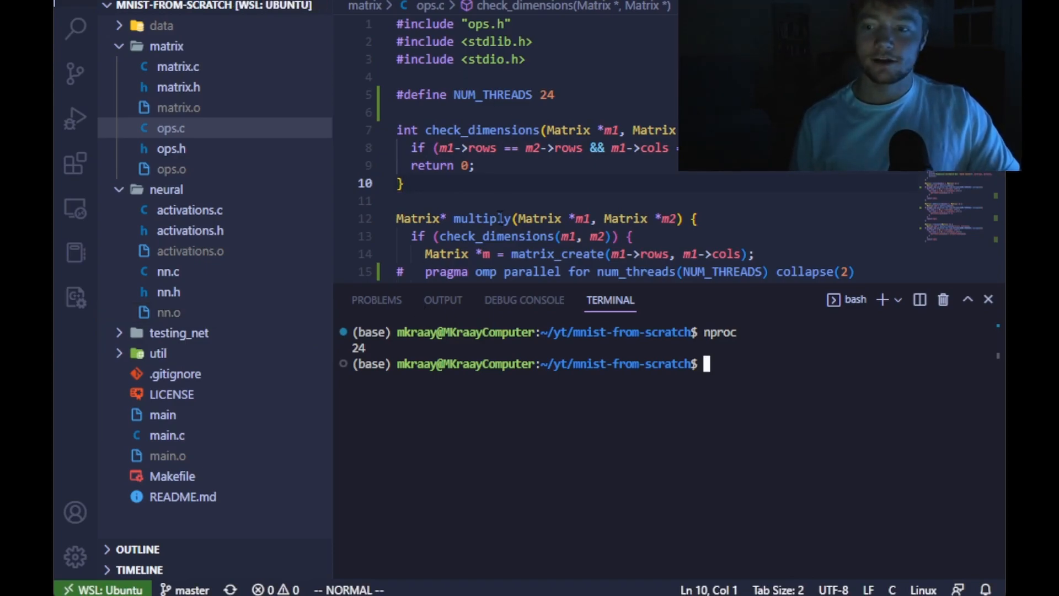
pyautogui.moveTo(538, 448)
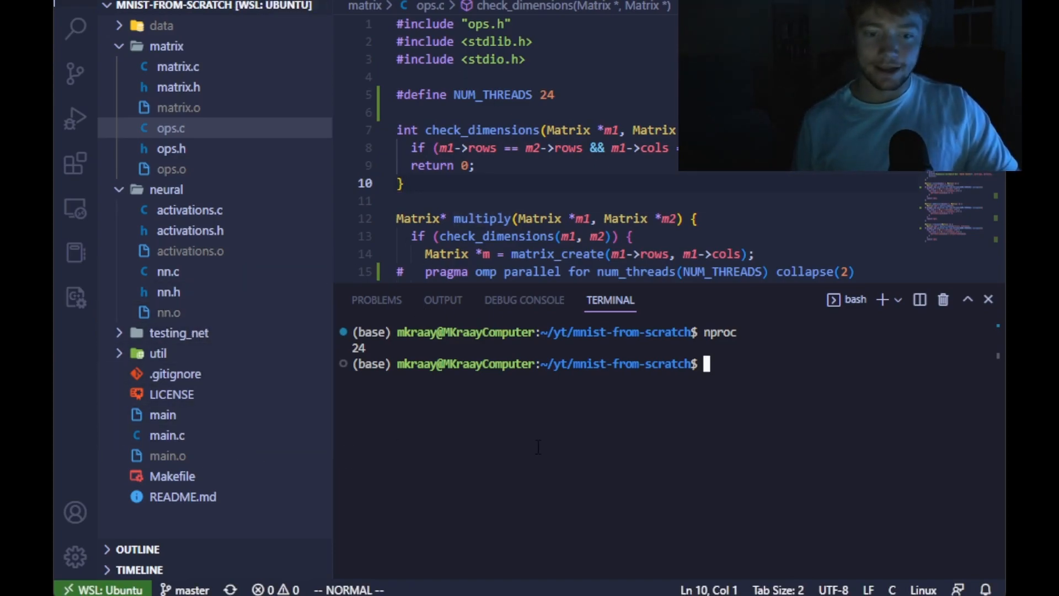
# Switch main.c from the TRAINING block to PREDICTING, rebuild, and get a 0.89900 score
pyautogui.click(167, 435)
pyautogui.write('make')
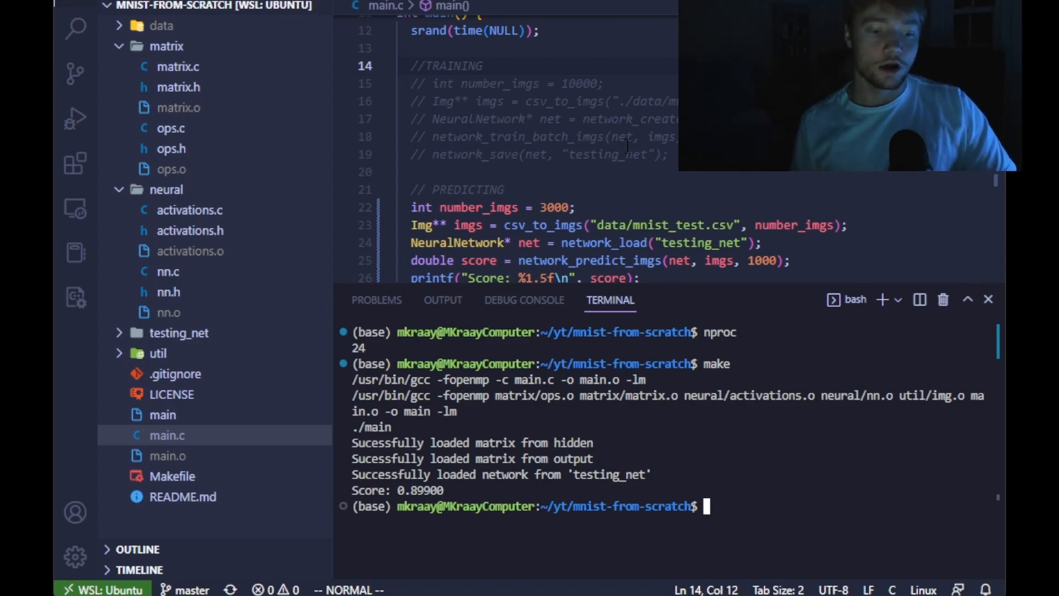
pyautogui.click(577, 154)
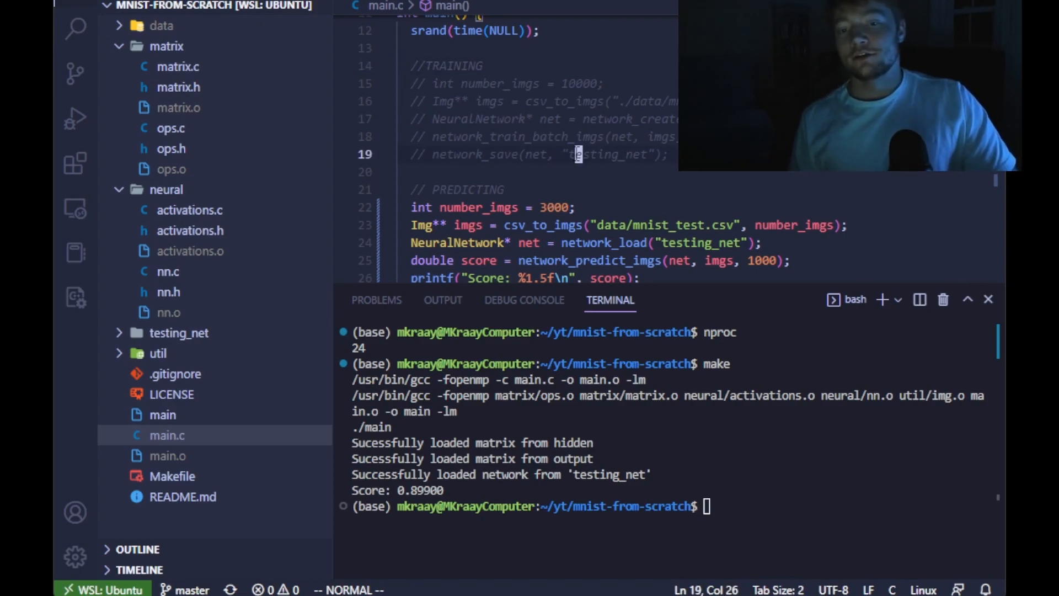
pyautogui.click(491, 155)
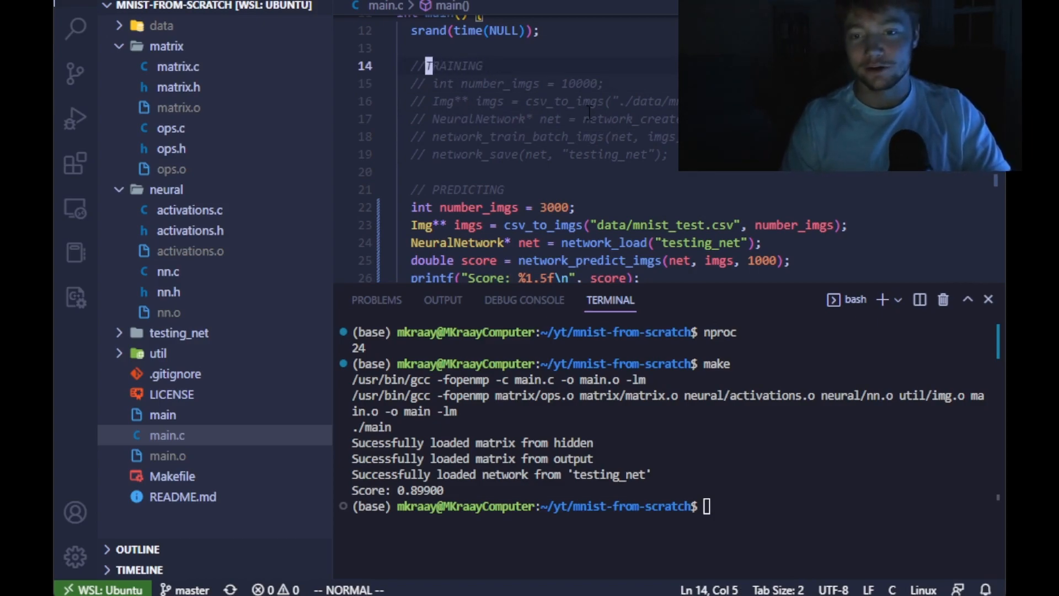
pyautogui.press('i')
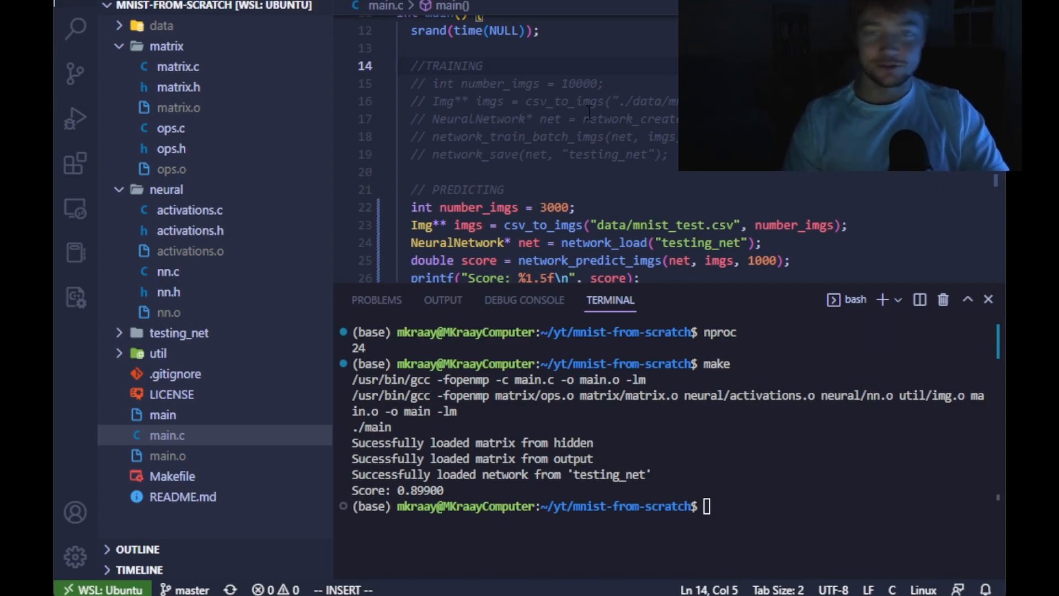
pyautogui.press('Escape')
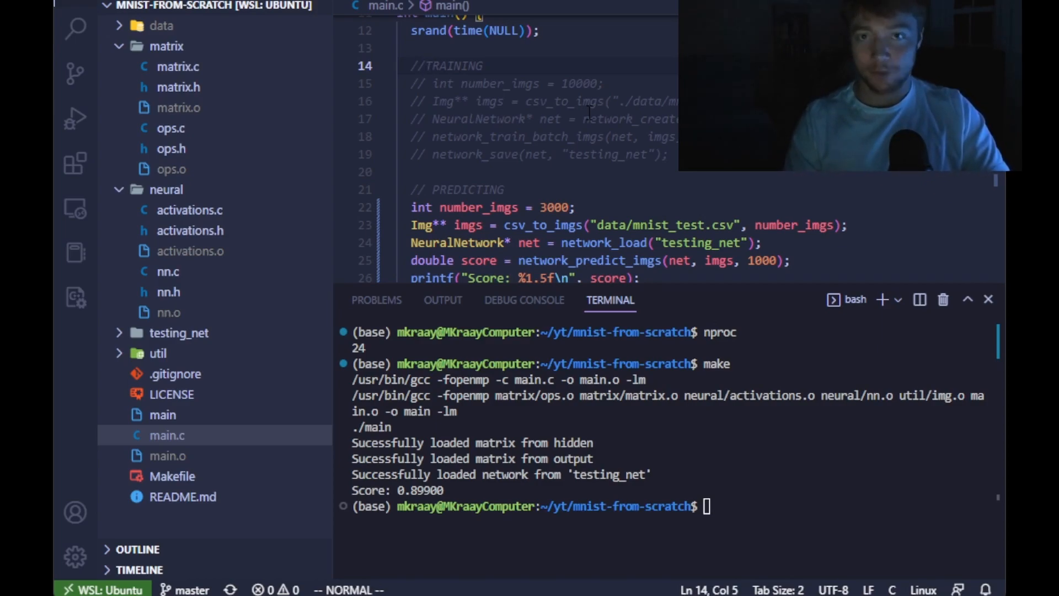